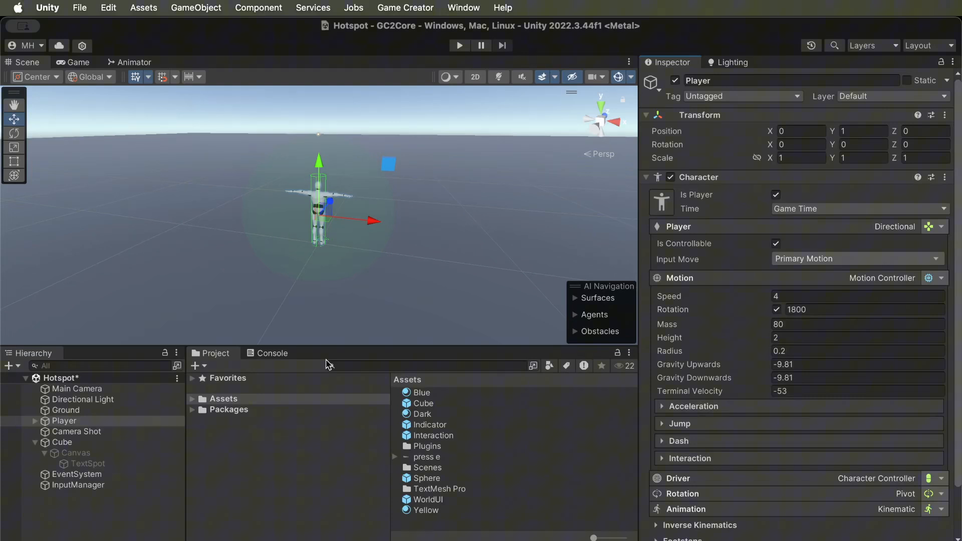
mouse_move(385, 168)
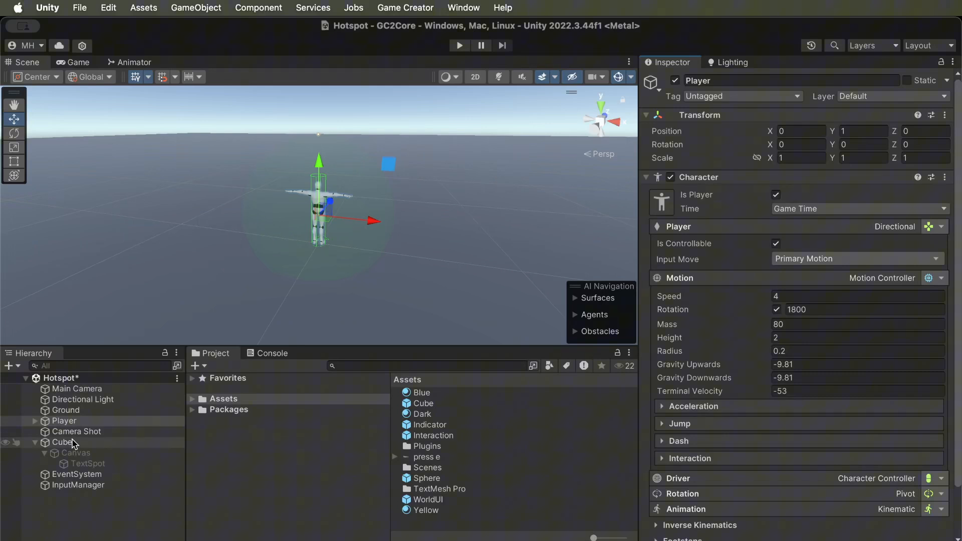
Select the Cube and review its Hotspot and On Interact log-message trigger
left_click(63, 442)
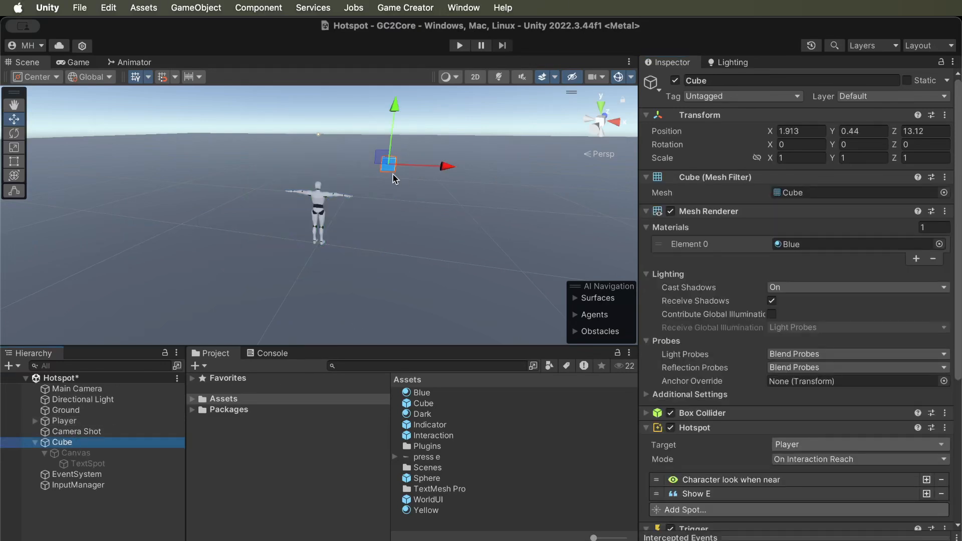
scroll("down", 3)
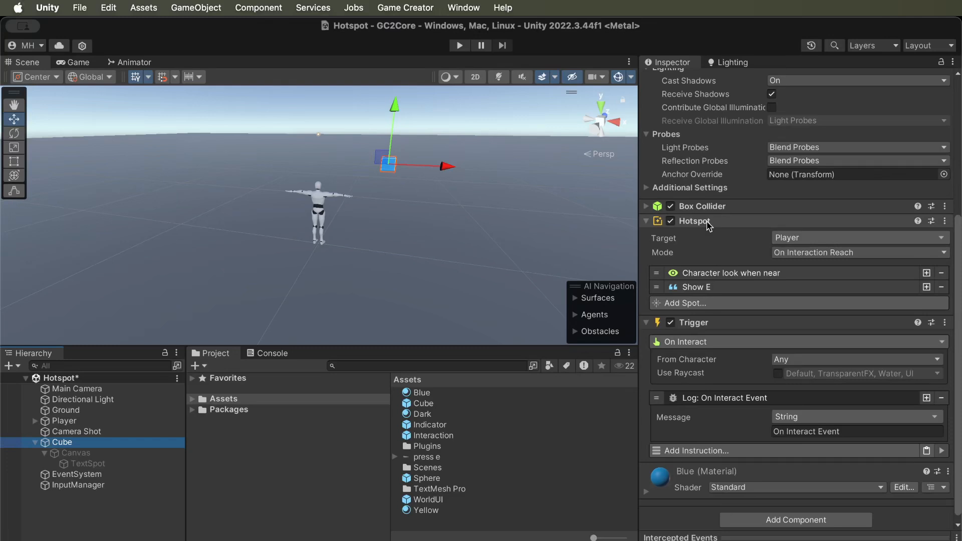
mouse_move(435, 207)
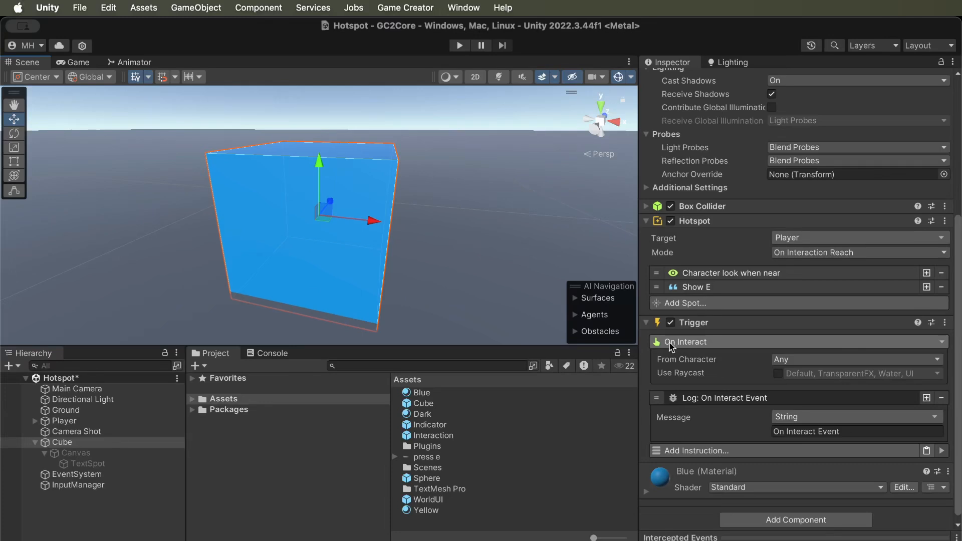
mouse_move(678, 353)
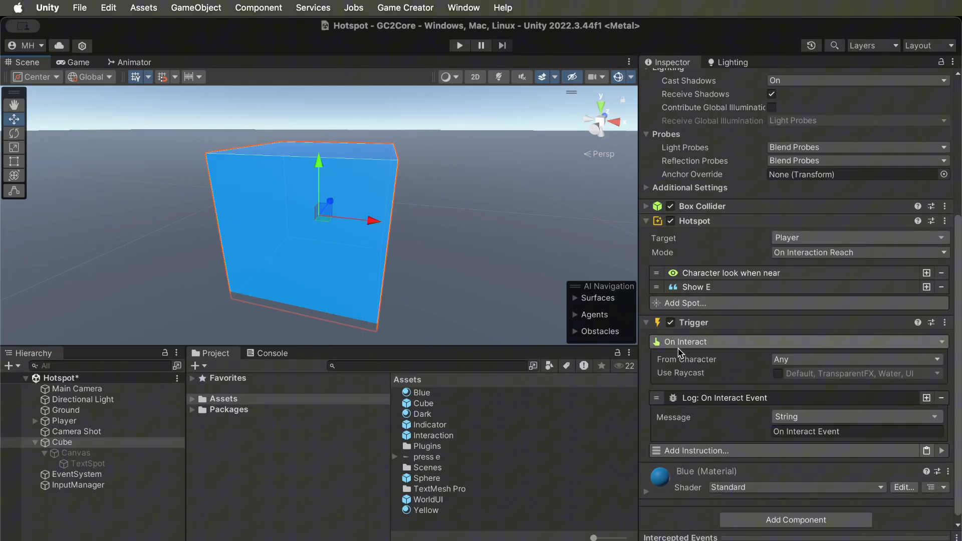
mouse_move(679, 346)
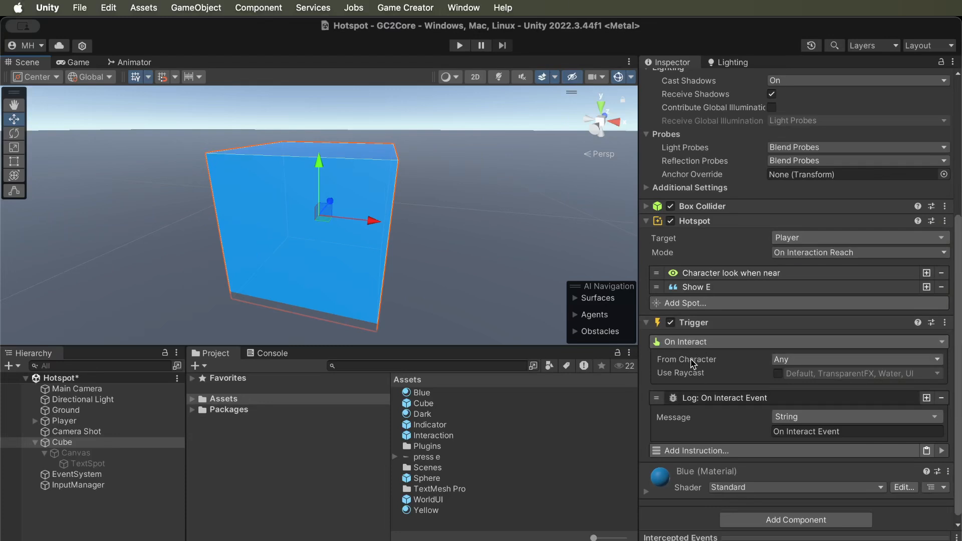
mouse_move(713, 368)
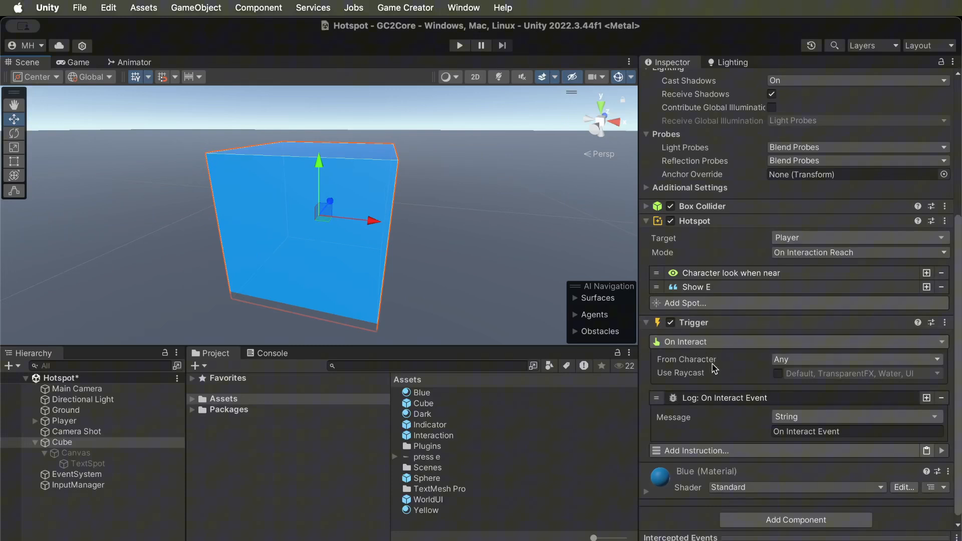
mouse_move(691, 421)
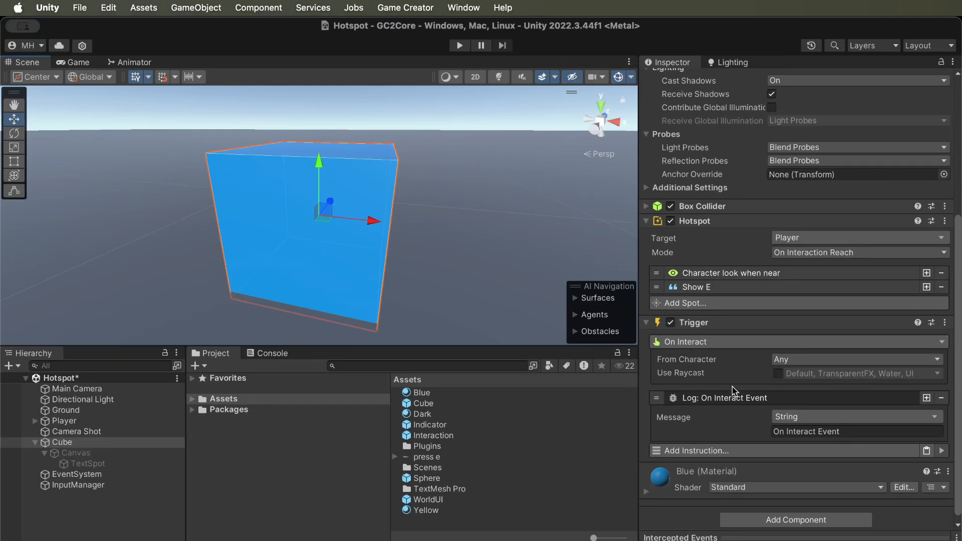
mouse_move(708, 412)
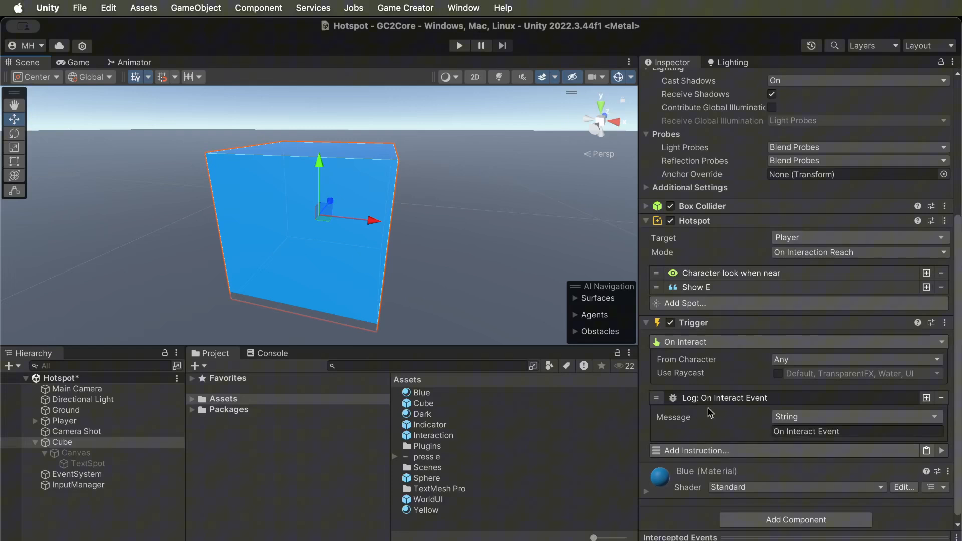
mouse_move(705, 379)
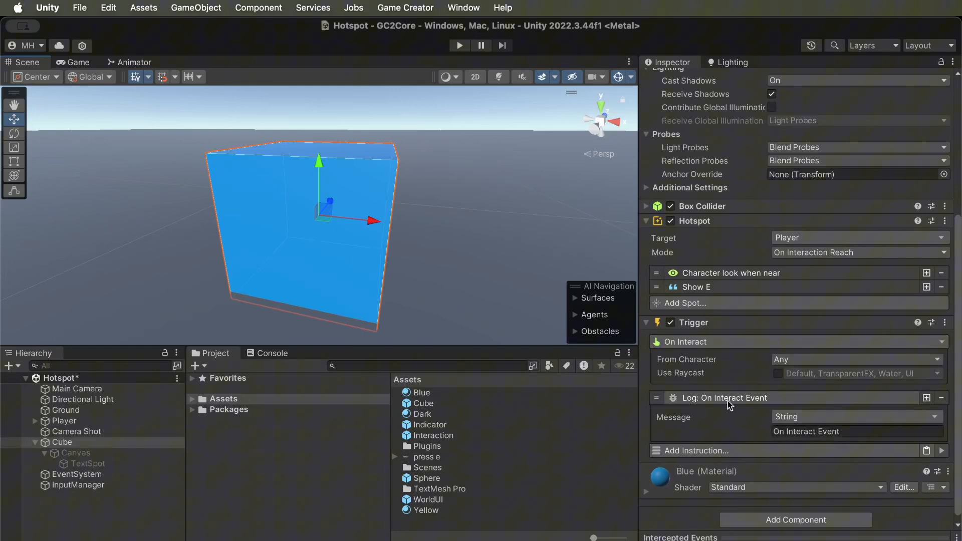
mouse_move(457, 449)
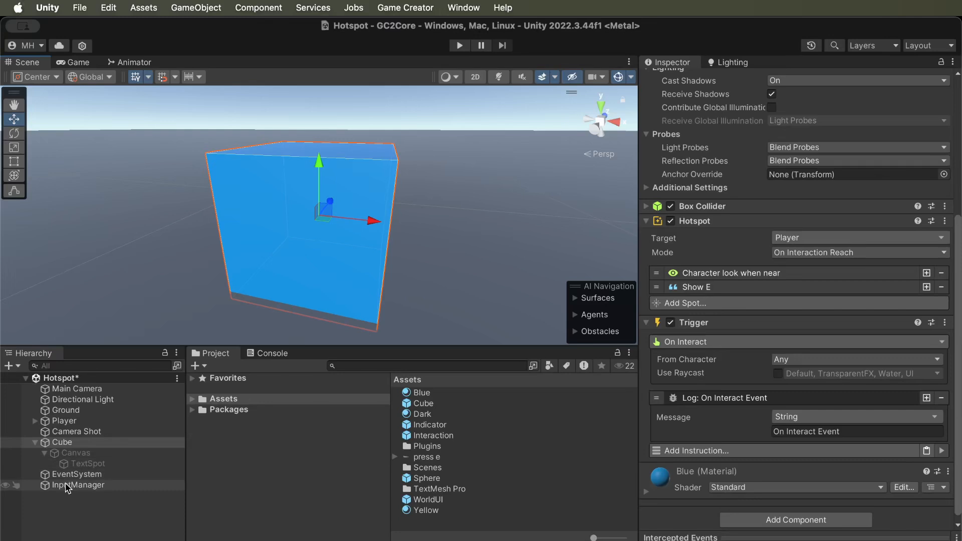
Add a Trigger to InputManager using Input > On Input Button with the Interact button
left_click(79, 485)
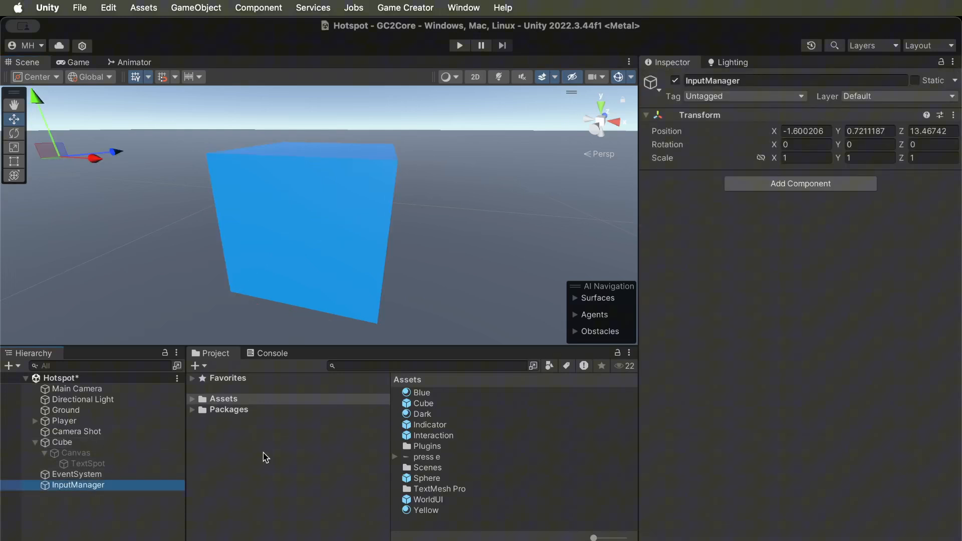
mouse_move(711, 282)
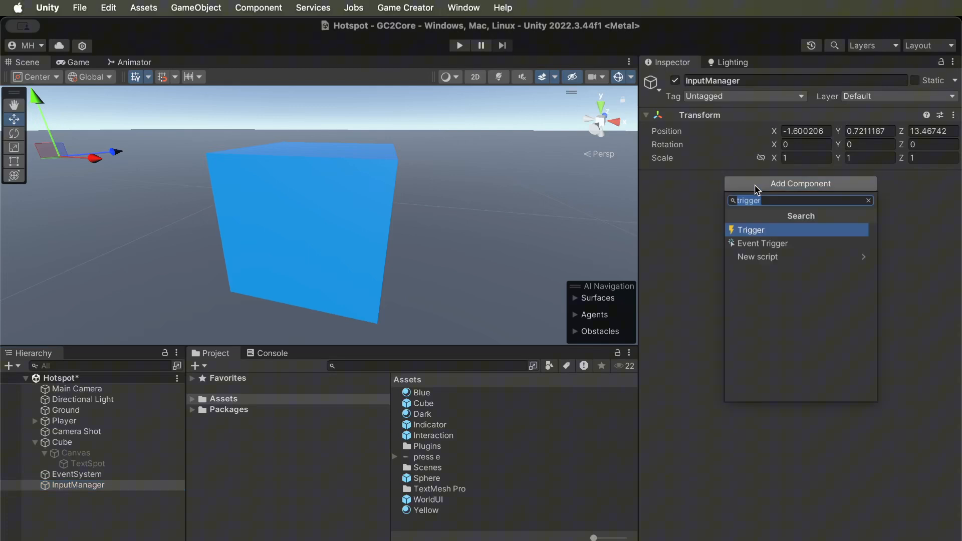
left_click(751, 230)
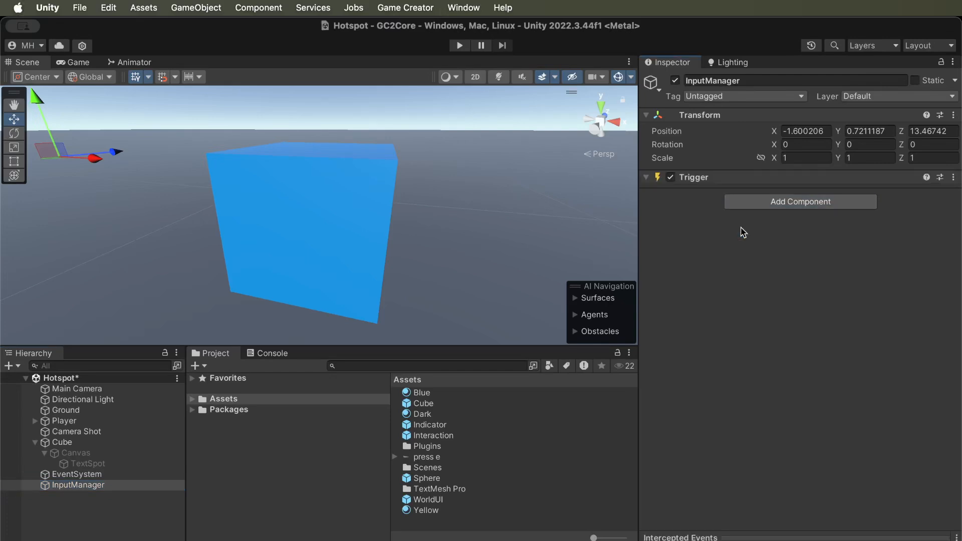
left_click(800, 202)
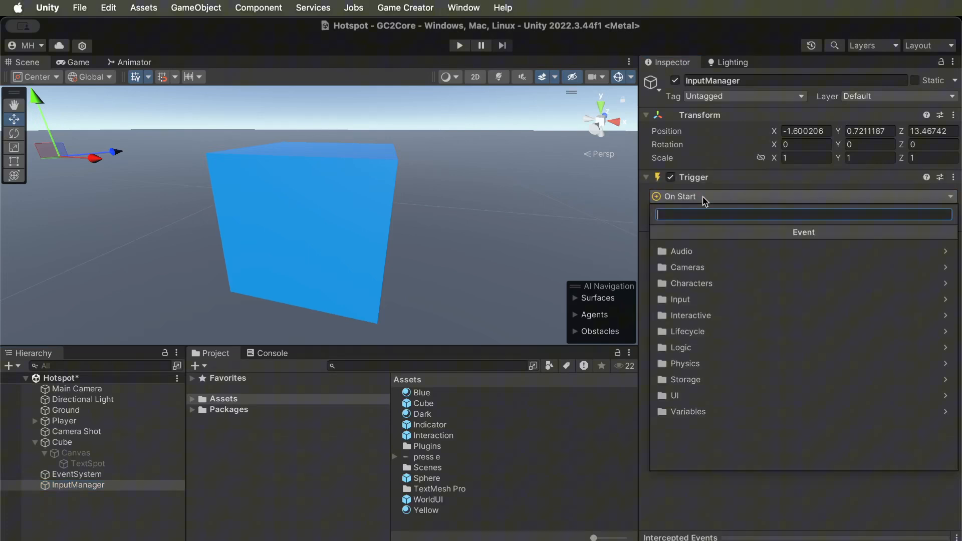
left_click(680, 299)
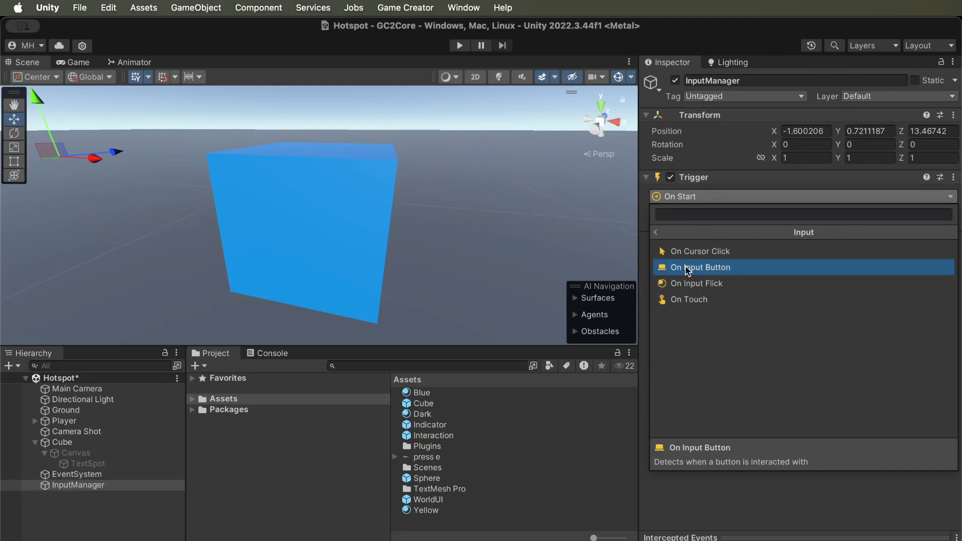
left_click(700, 267)
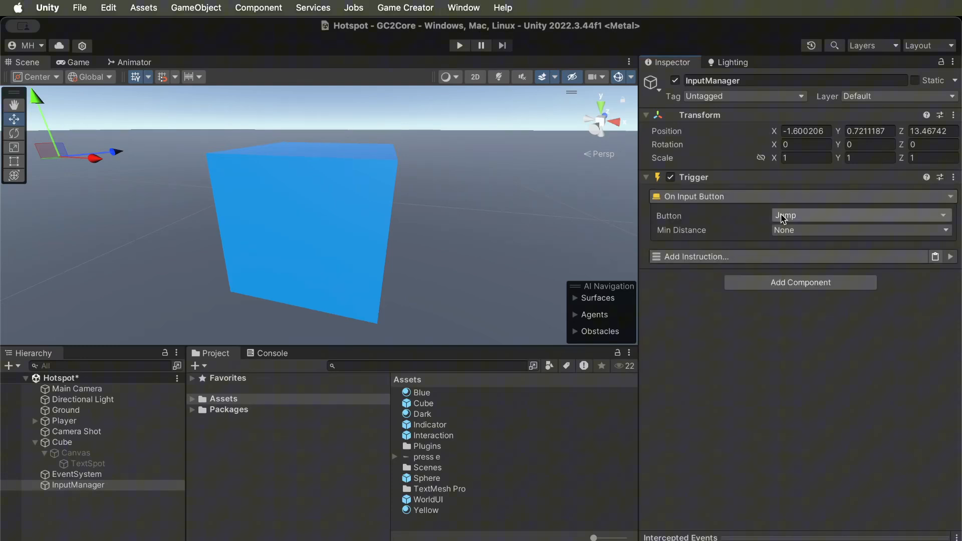
left_click(859, 215)
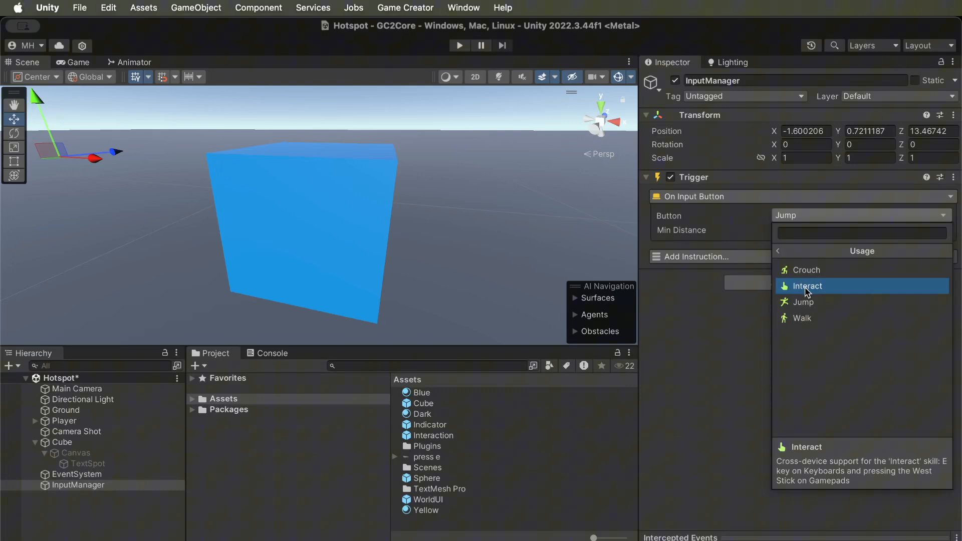
left_click(806, 286)
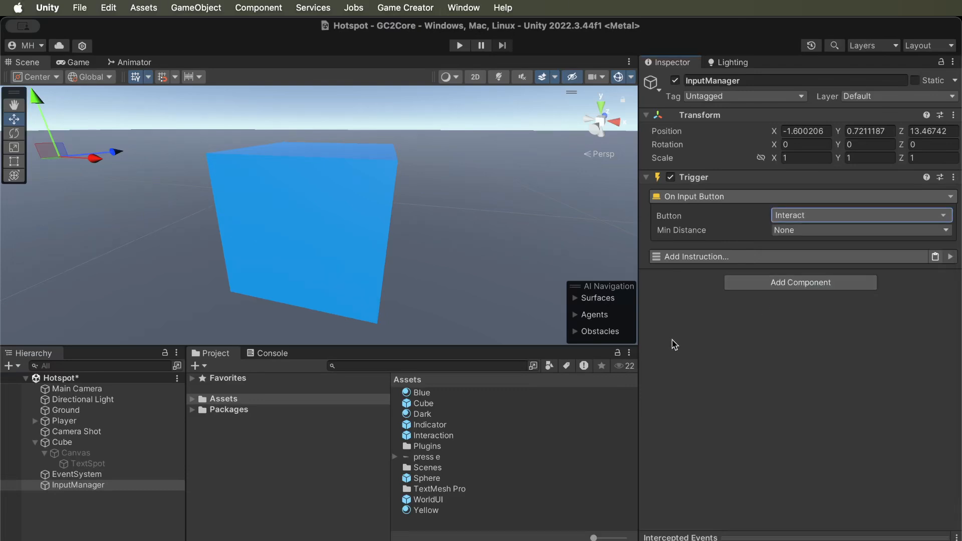
mouse_move(374, 455)
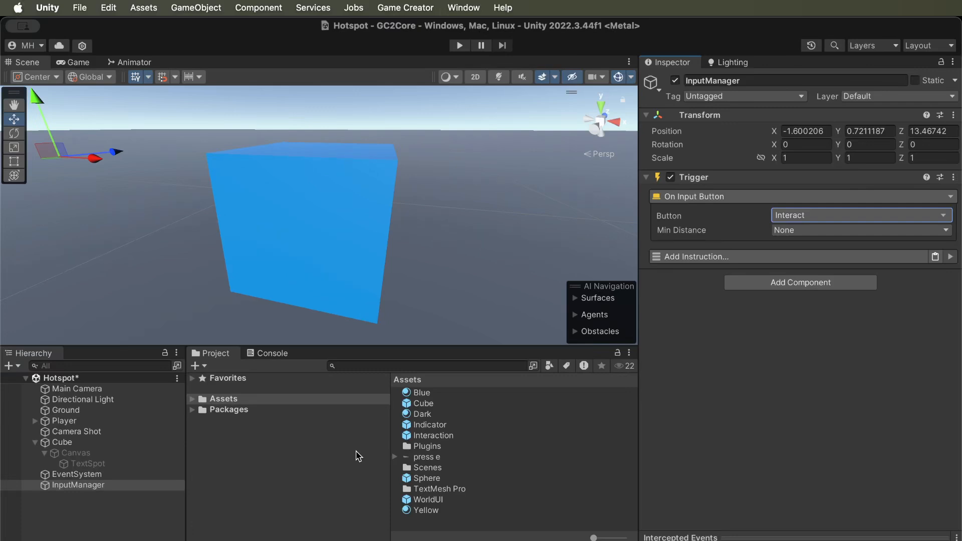
mouse_move(331, 438)
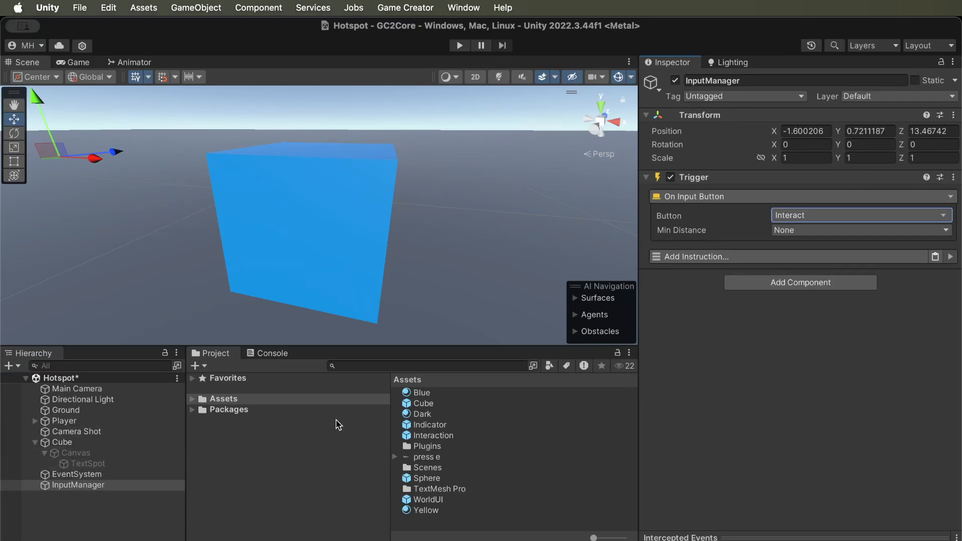
mouse_move(726, 235)
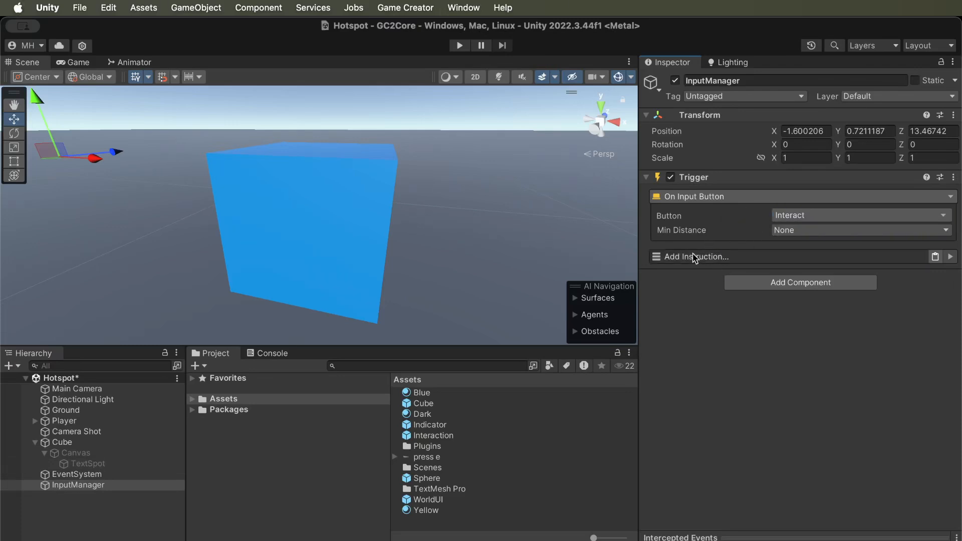
Add a Characters > Player do Interact instruction to the InputManager trigger
left_click(696, 257)
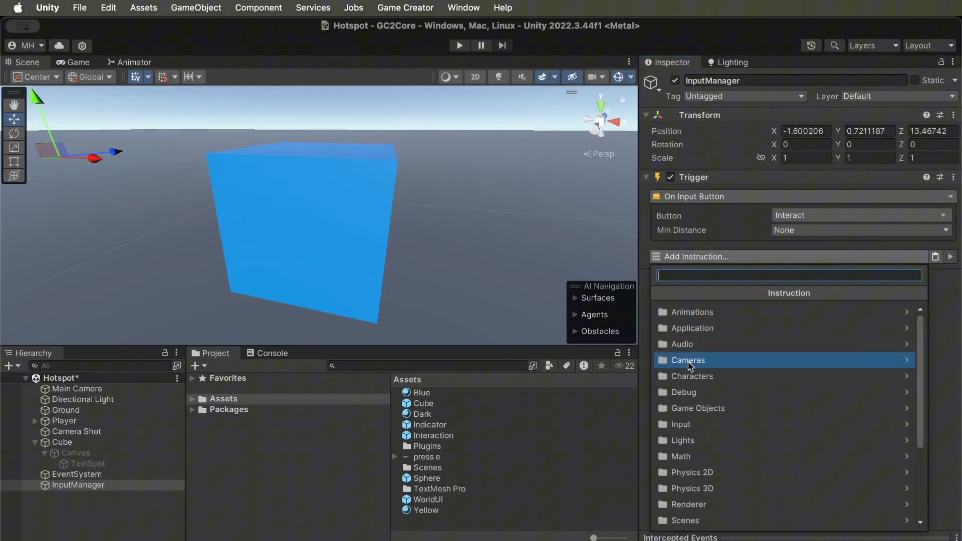
left_click(691, 376)
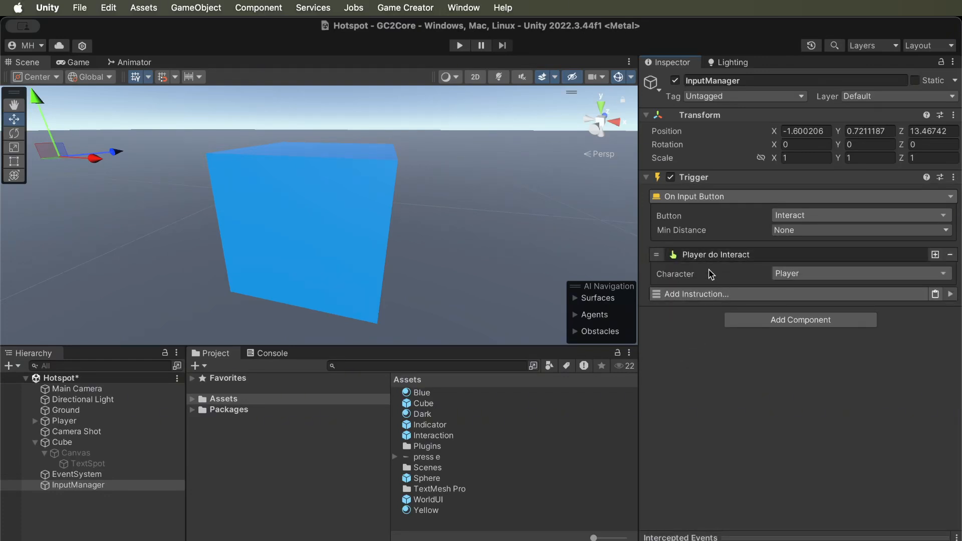
mouse_move(705, 276)
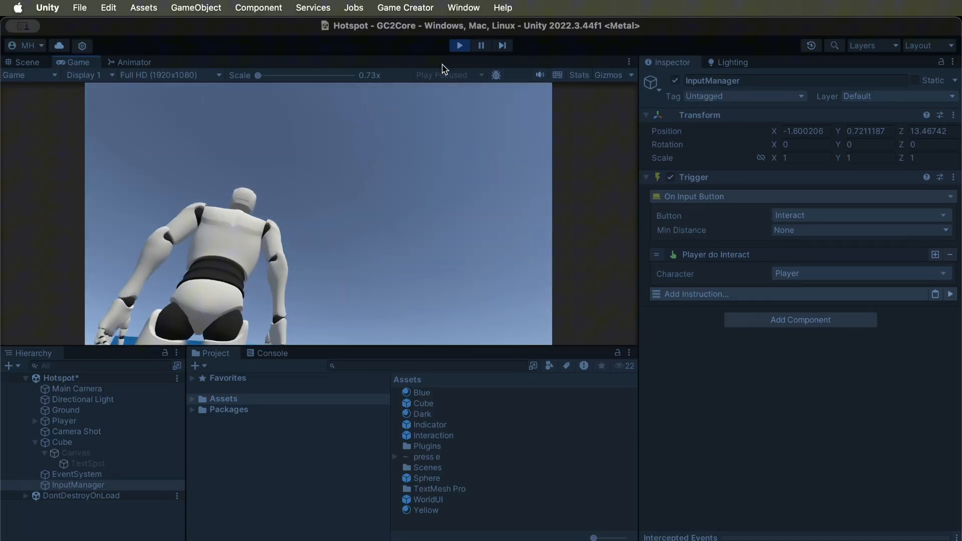
Set the Cube's Hotspot mode to On Interaction Focus and start Play mode
left_click(26, 62)
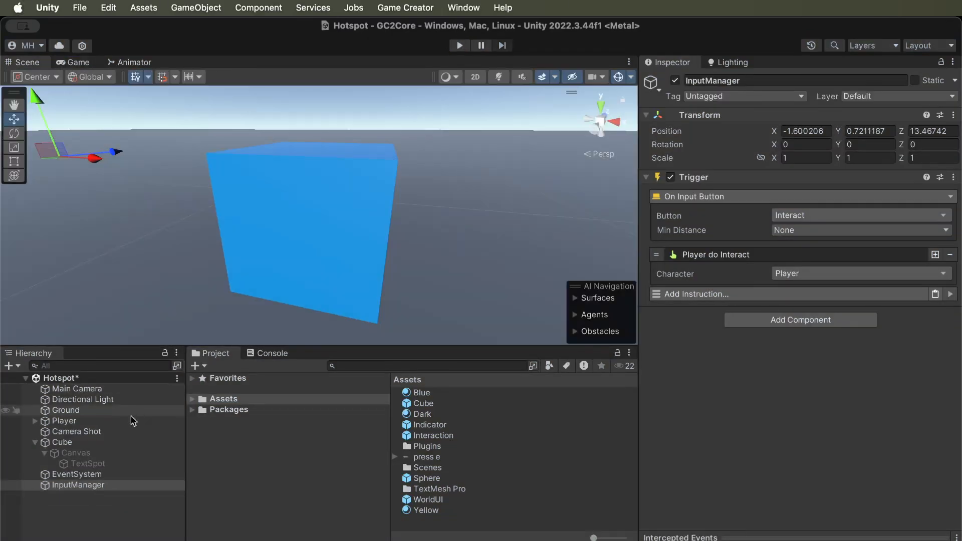
left_click(62, 442)
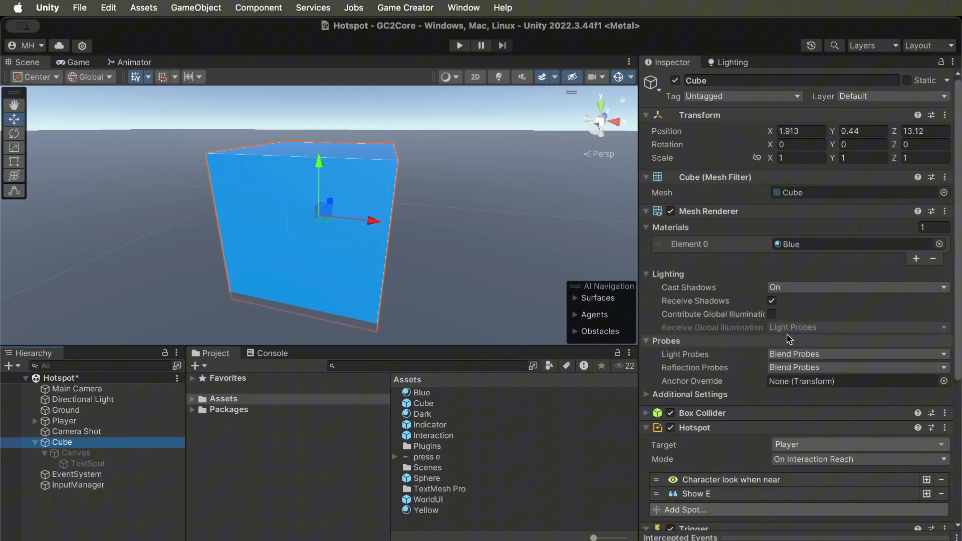
scroll("down", 3)
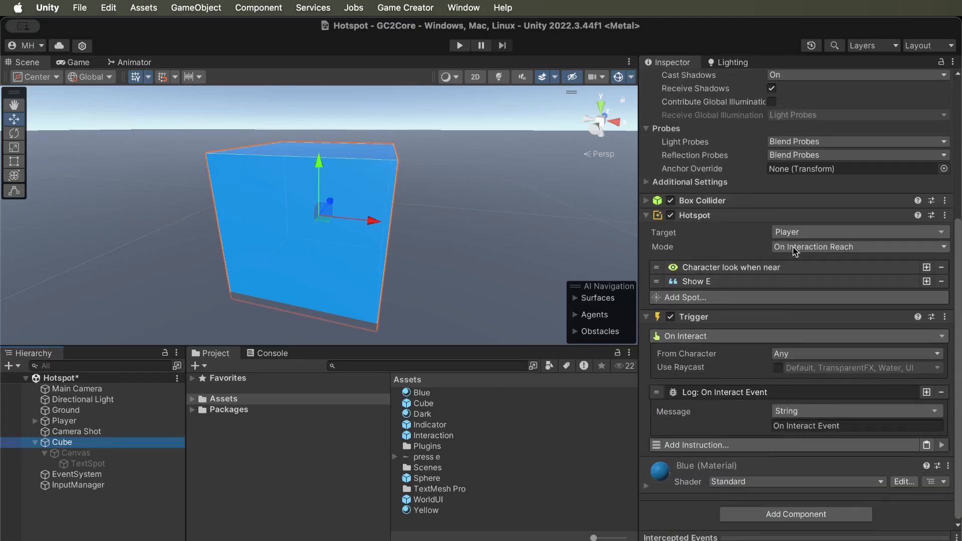
left_click(857, 247)
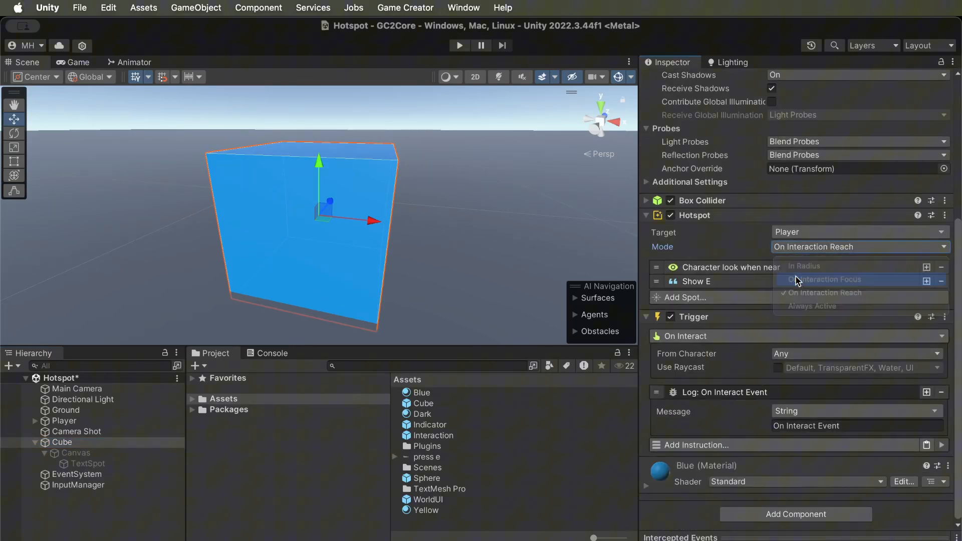
left_click(828, 279)
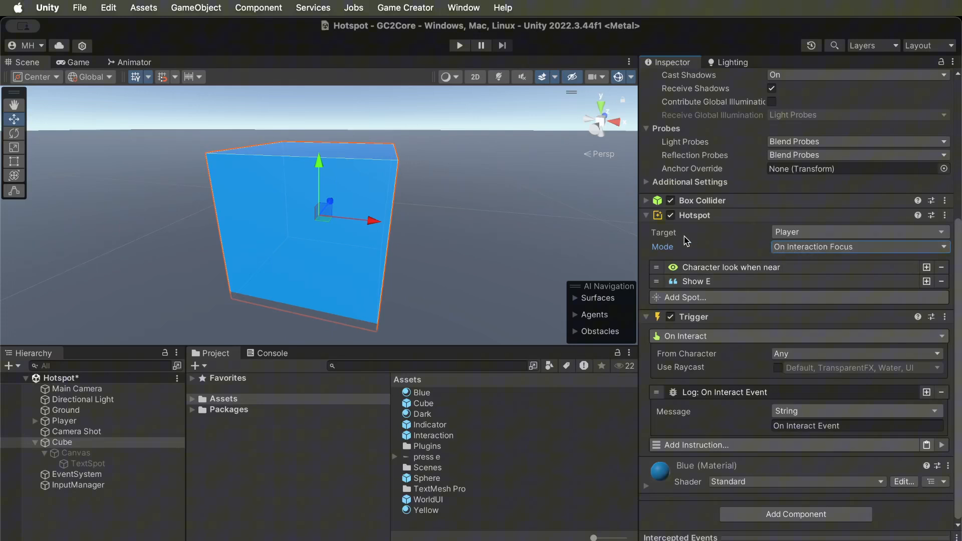
left_click(458, 46)
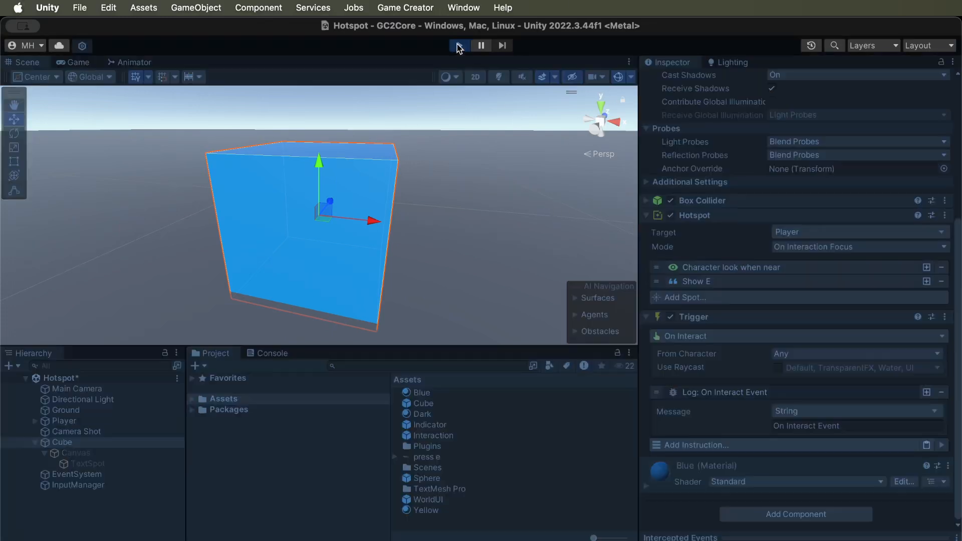
Play-test interacting with the cube to log On Interact Event messages, then stop the game
left_click(458, 45)
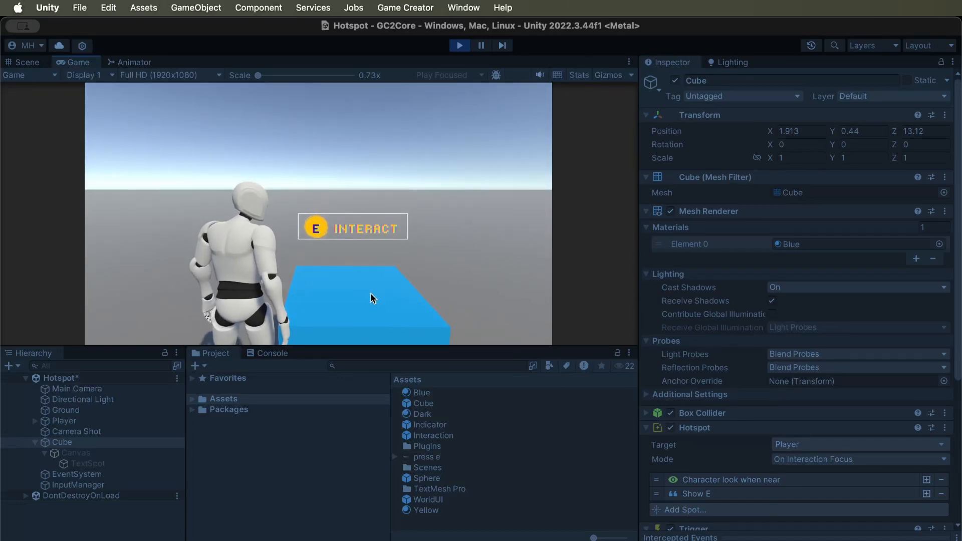
left_click(270, 353)
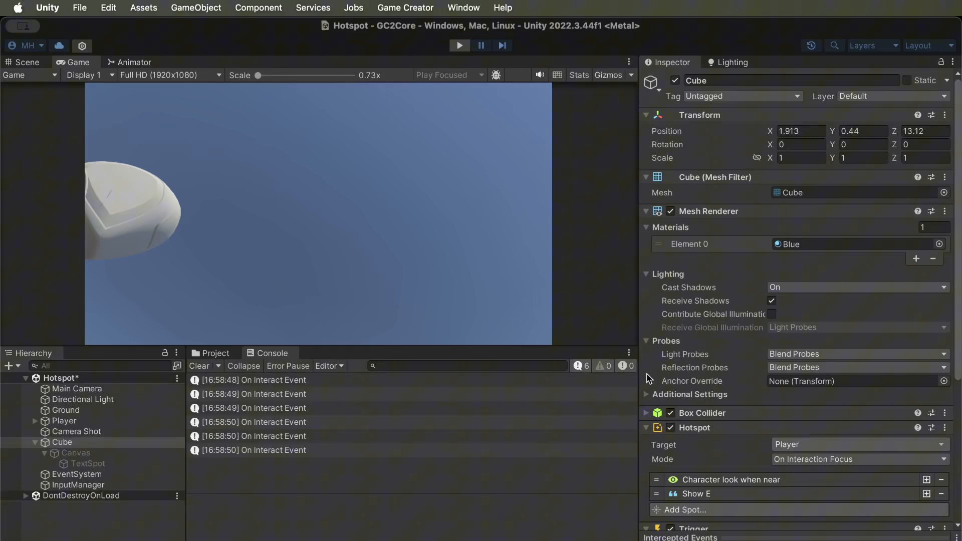
left_click(22, 62)
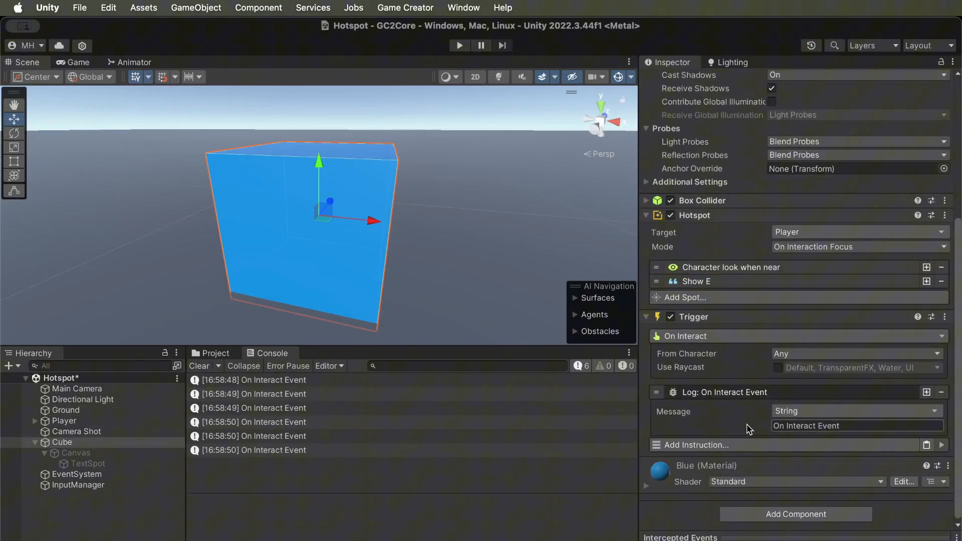
Add a Game Objects > Set Active instruction, Active unchecked, targeting the Cube
left_click(691, 445)
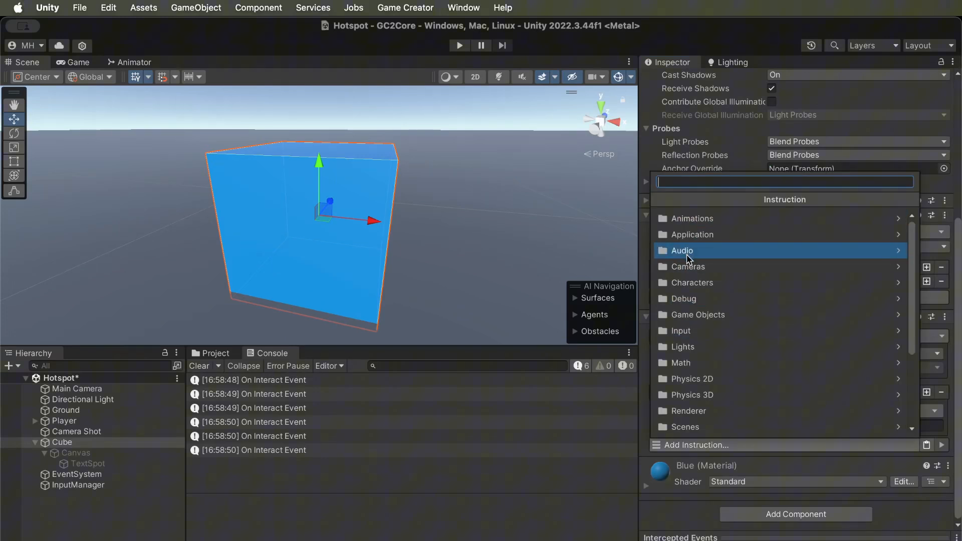
mouse_move(697, 315)
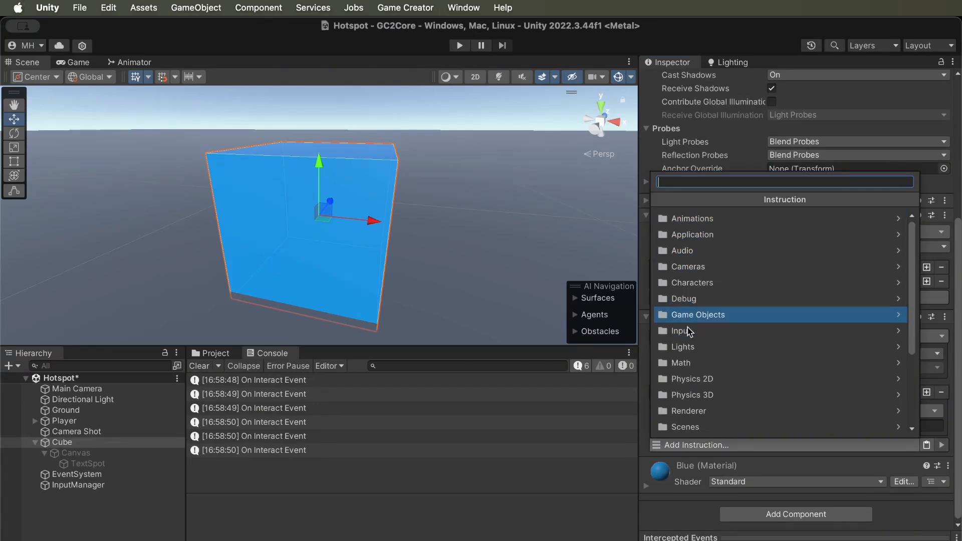
scroll("down", 3)
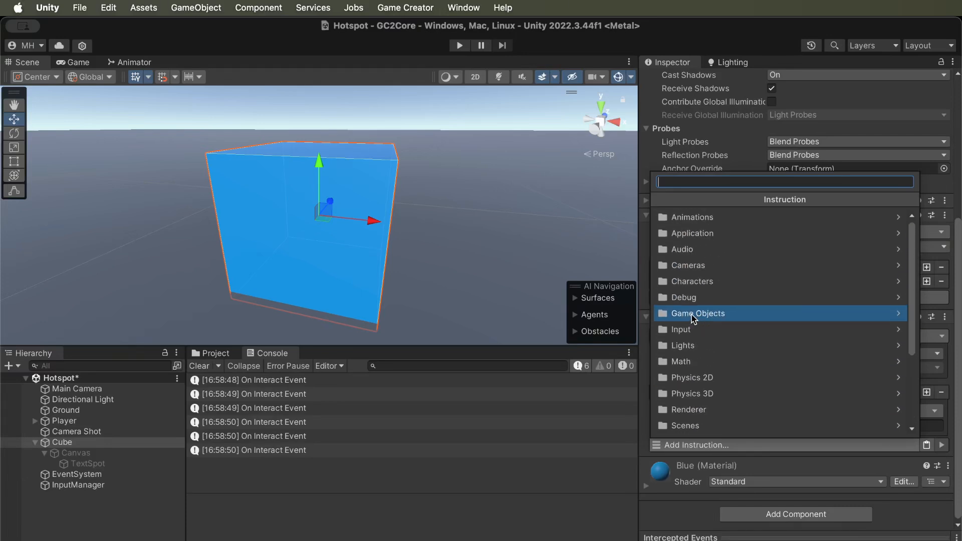
left_click(696, 313)
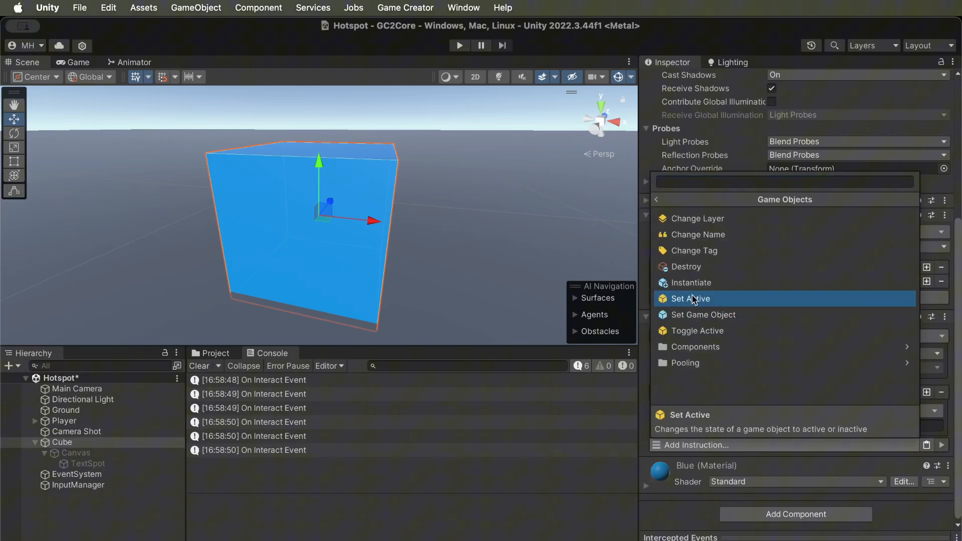
mouse_move(689, 289)
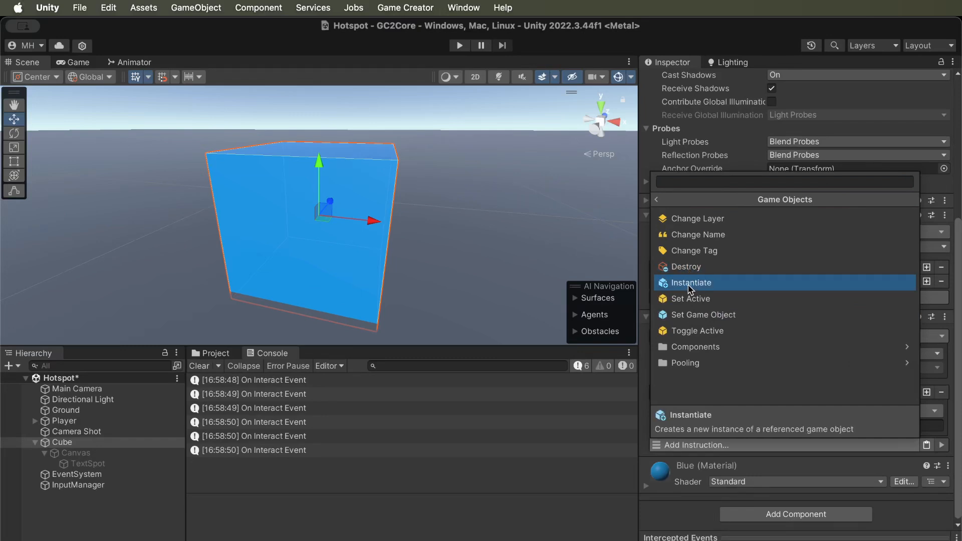
mouse_move(697, 219)
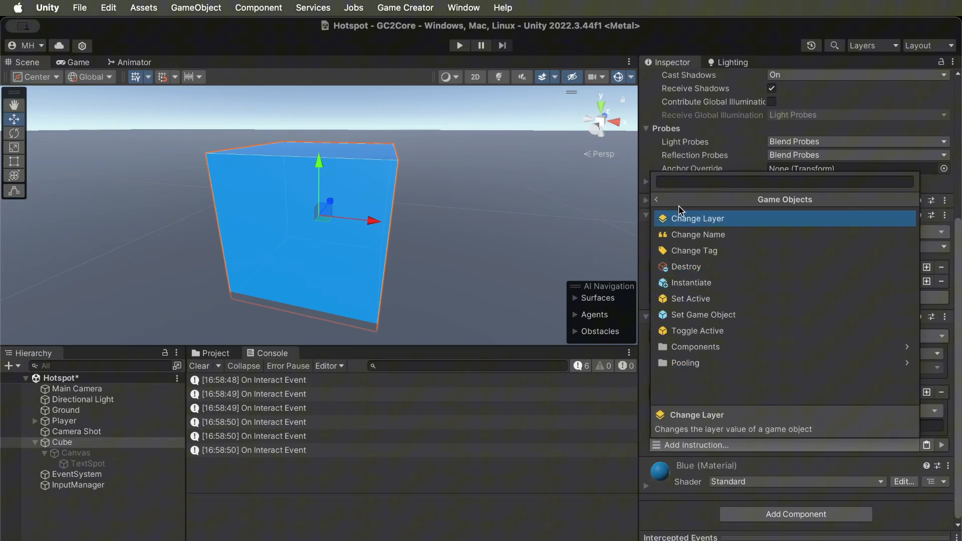
mouse_move(687, 314)
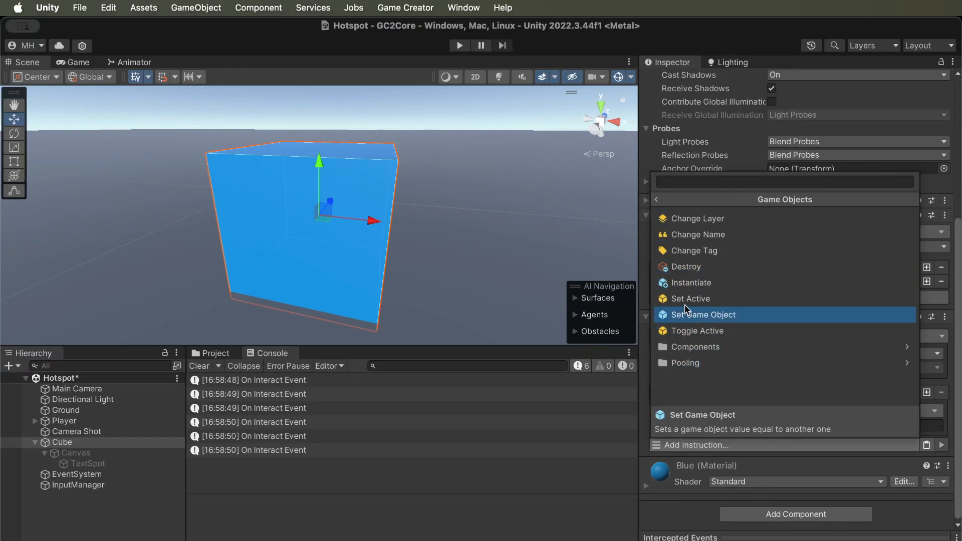
left_click(689, 298)
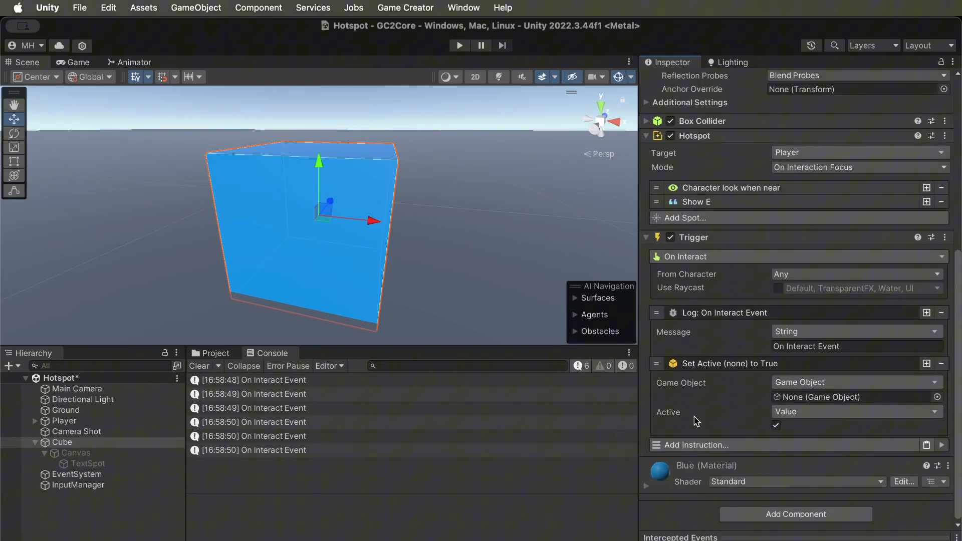
left_click(775, 425)
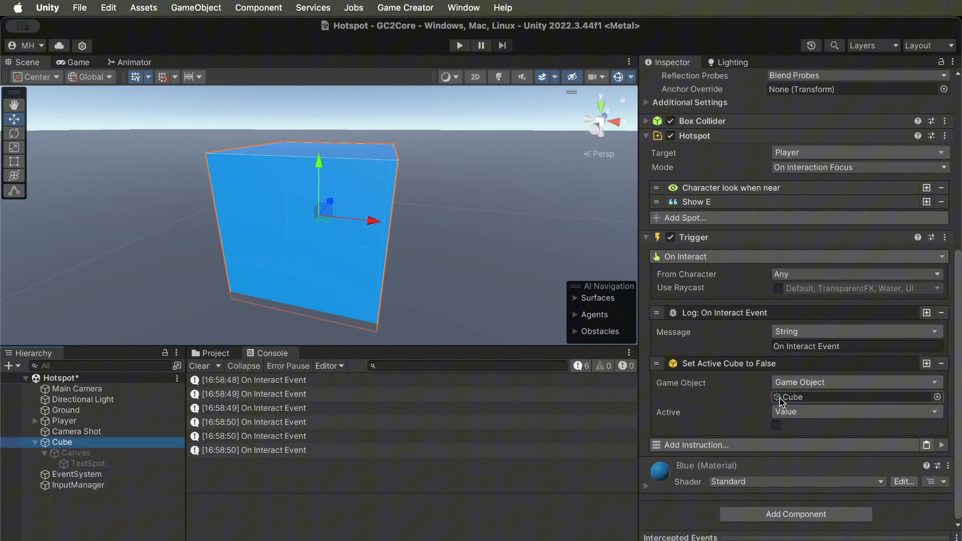
left_click(459, 46)
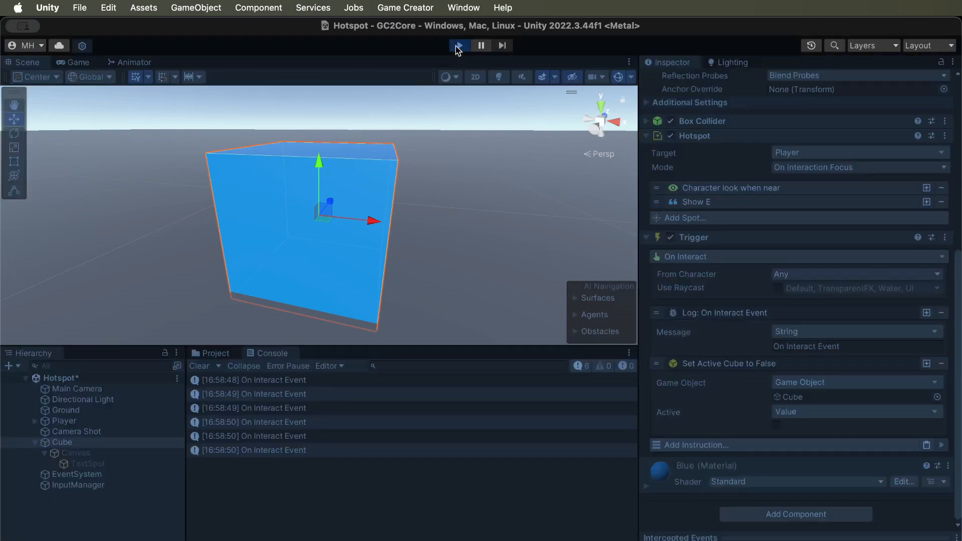
Run the game and interact with the cube so it disappears
left_click(459, 46)
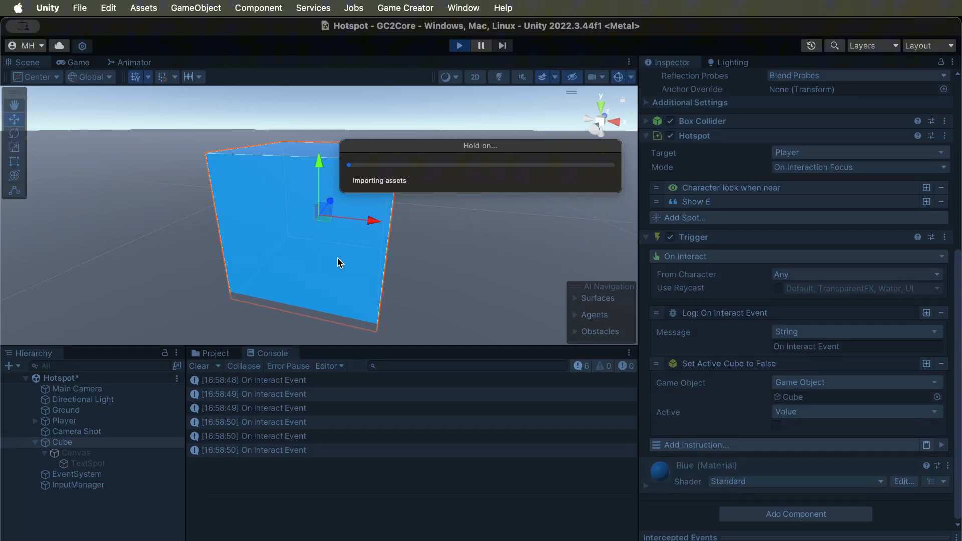
left_click(74, 62)
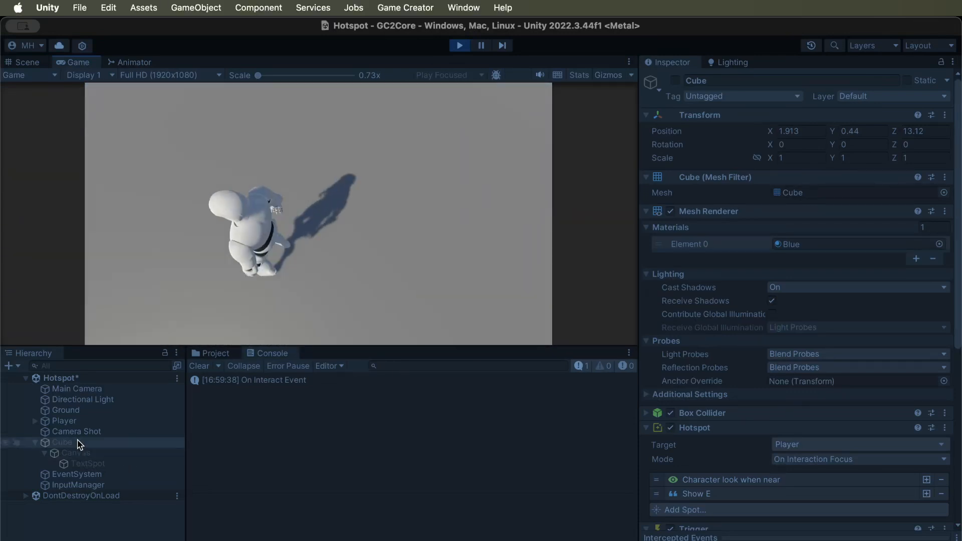
left_click(64, 421)
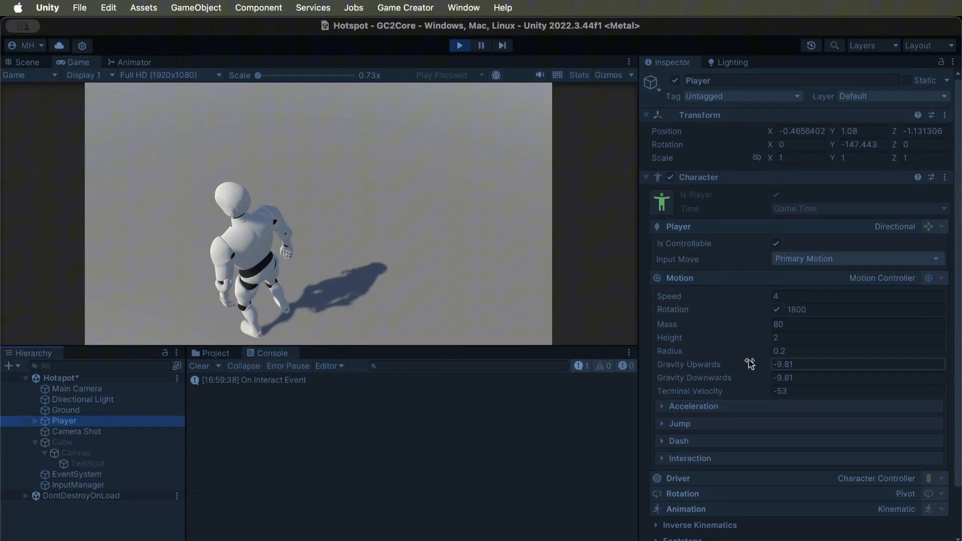
left_click(661, 459)
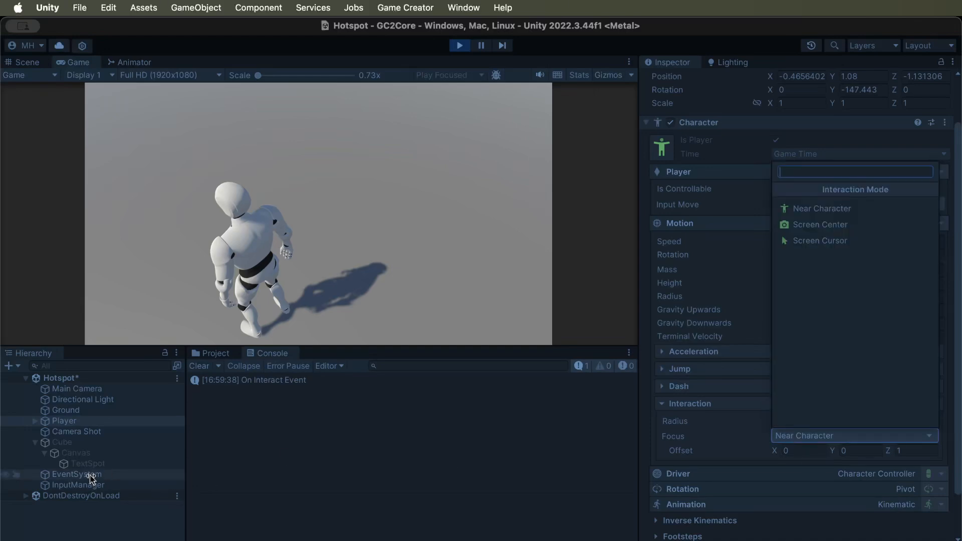
left_click(63, 443)
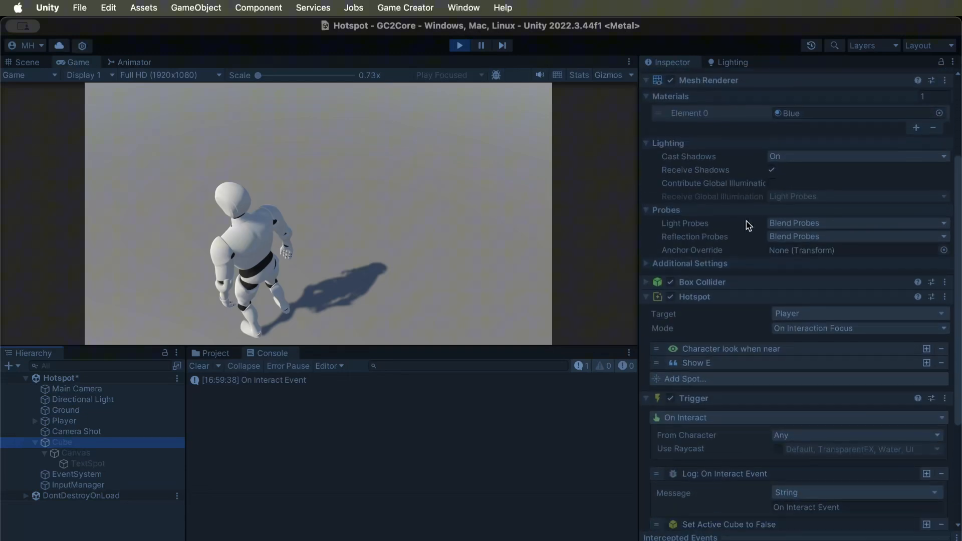
Scroll the Cube's Inspector down toward Add Component after stopping play
scroll("down", 3)
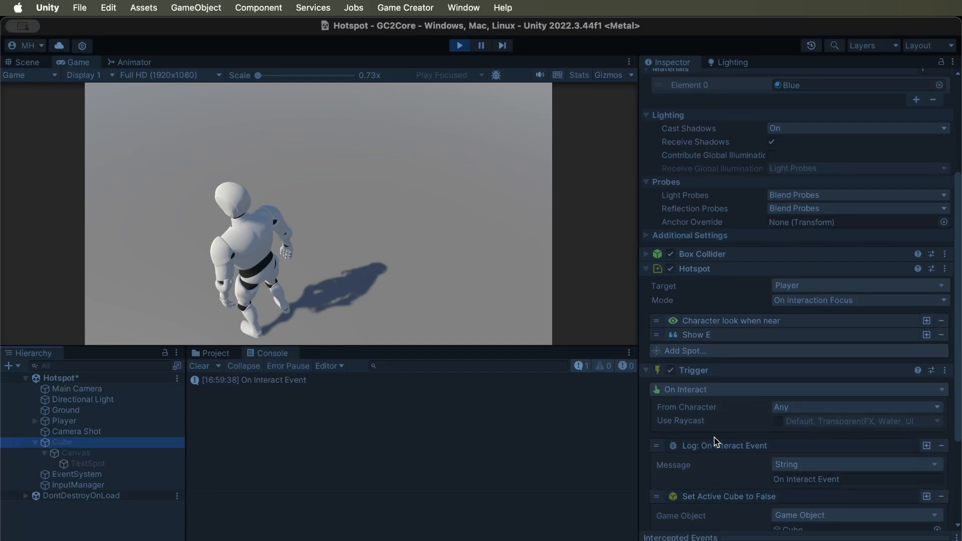
scroll("down", 3)
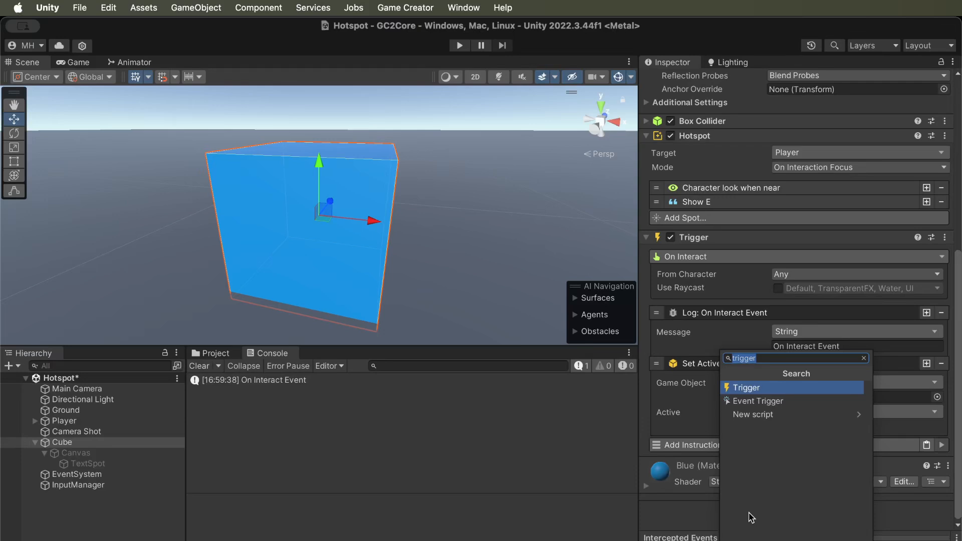
Add an Interactive > On Focus trigger with a Log Text instruction saying 'Character focused'
left_click(746, 387)
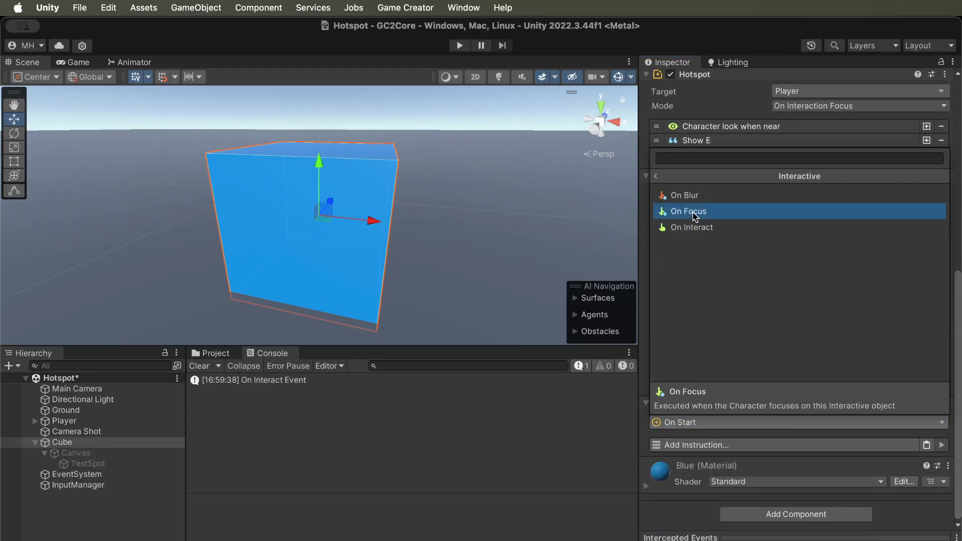
left_click(685, 195)
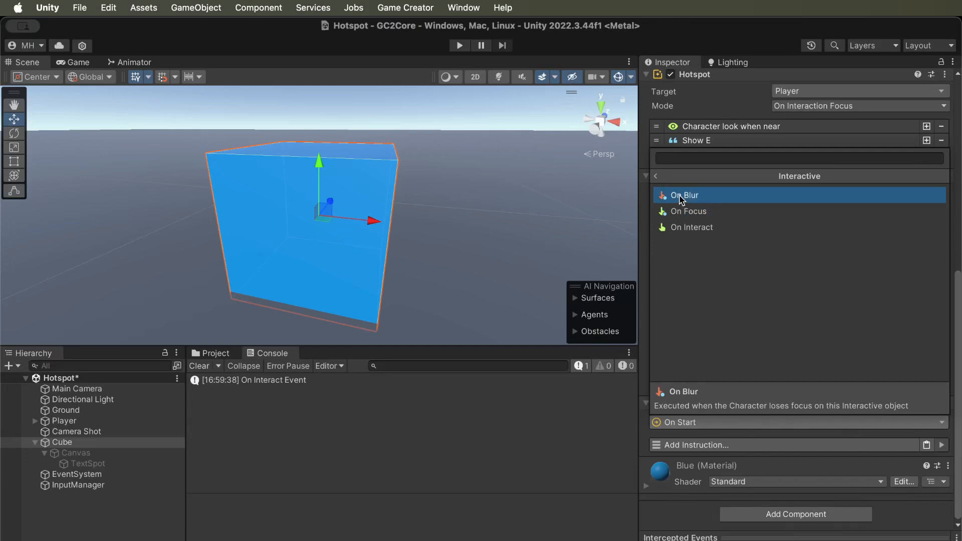
left_click(688, 211)
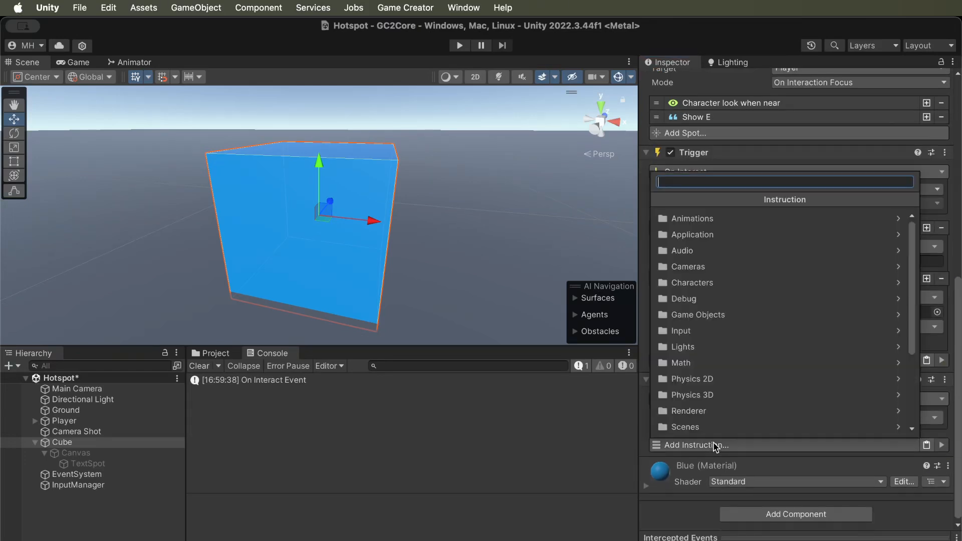
left_click(685, 299)
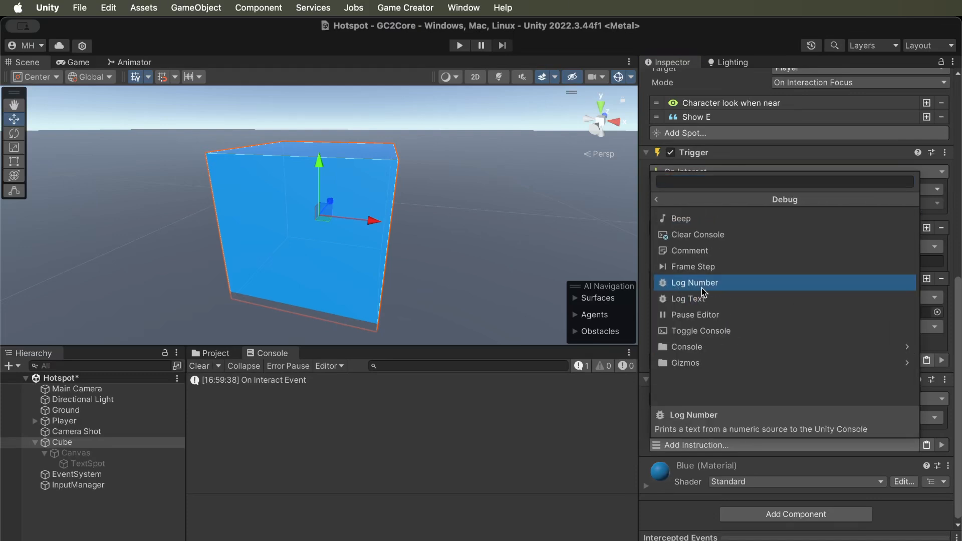
left_click(695, 282)
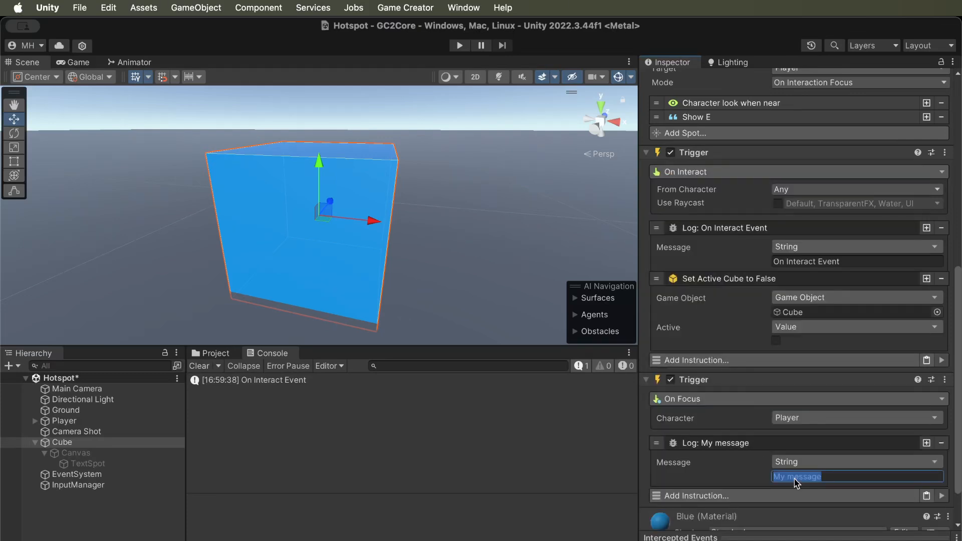
type("Characte")
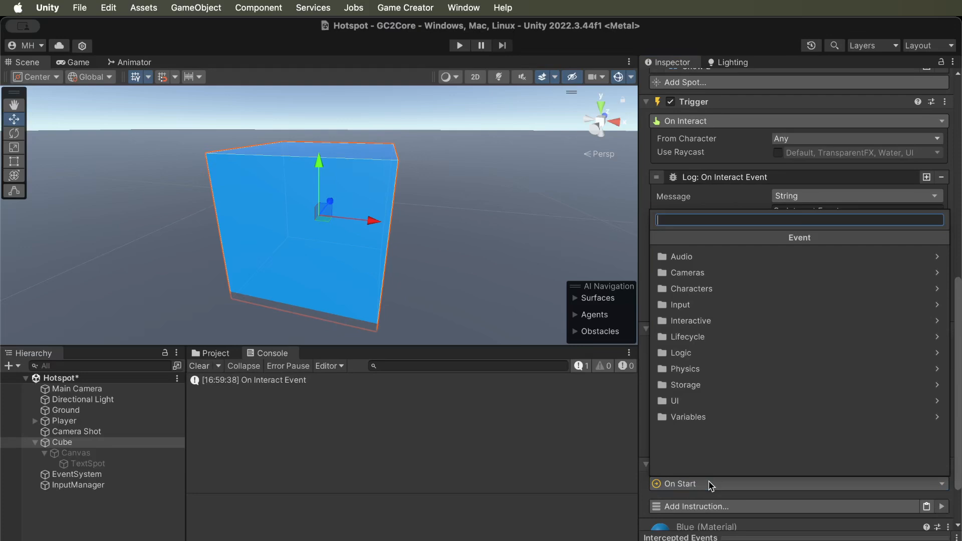
Set the new trigger to On Blur with a Log Text message 'Character lost focus'
left_click(691, 320)
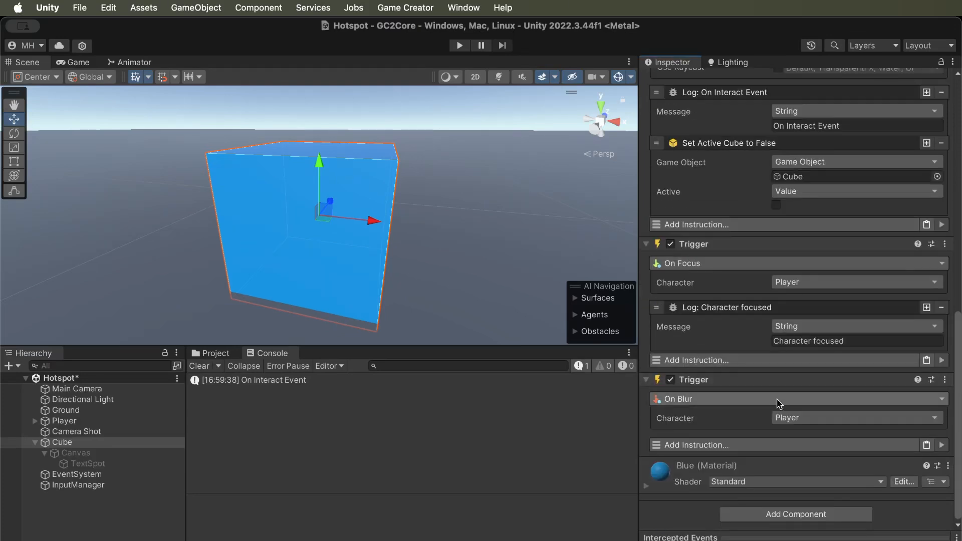
left_click(692, 224)
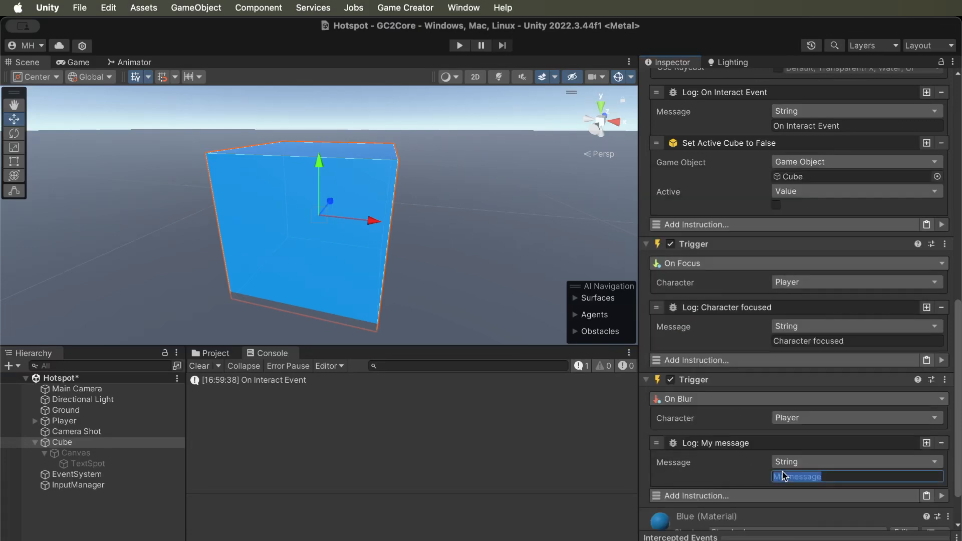
type("Character lost f")
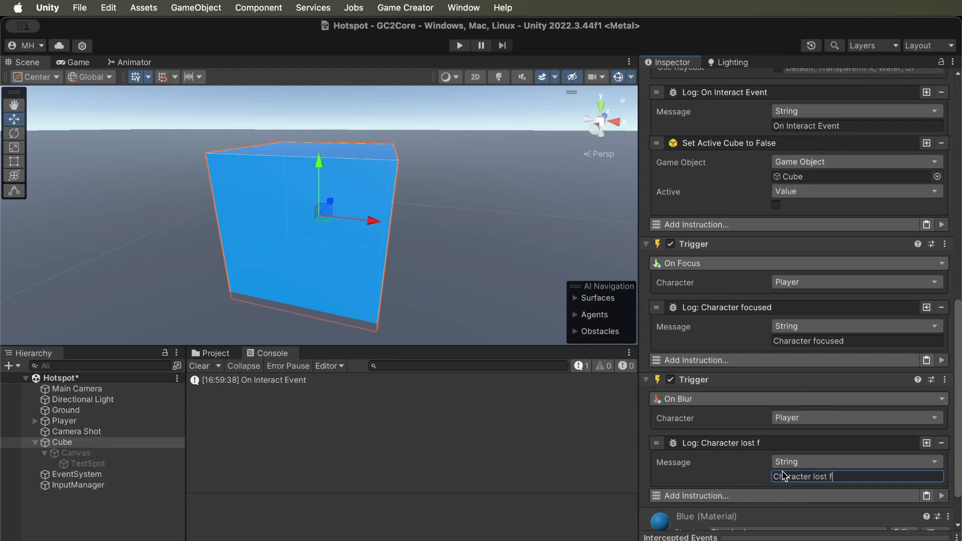
type("ocus")
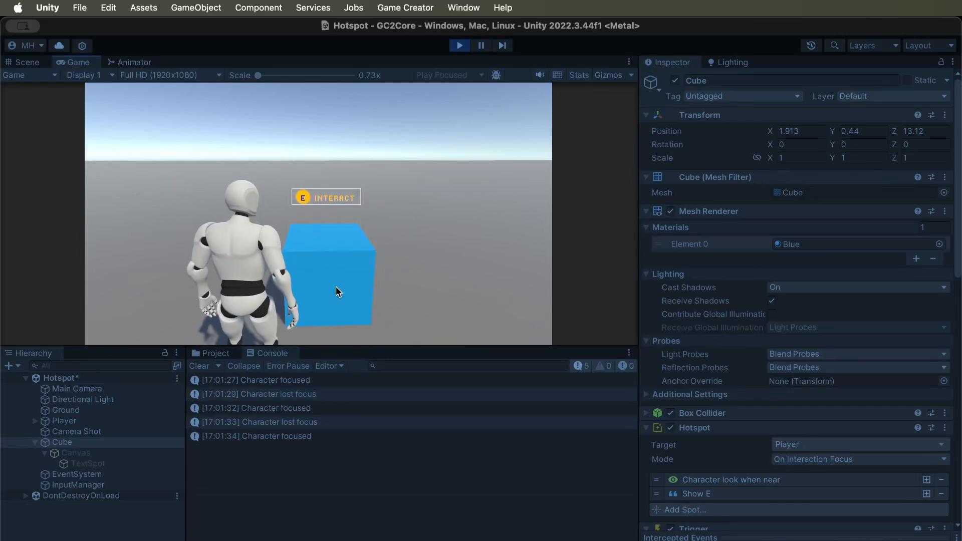
Interact with the cube using E to hide it, then end the play test
key("e")
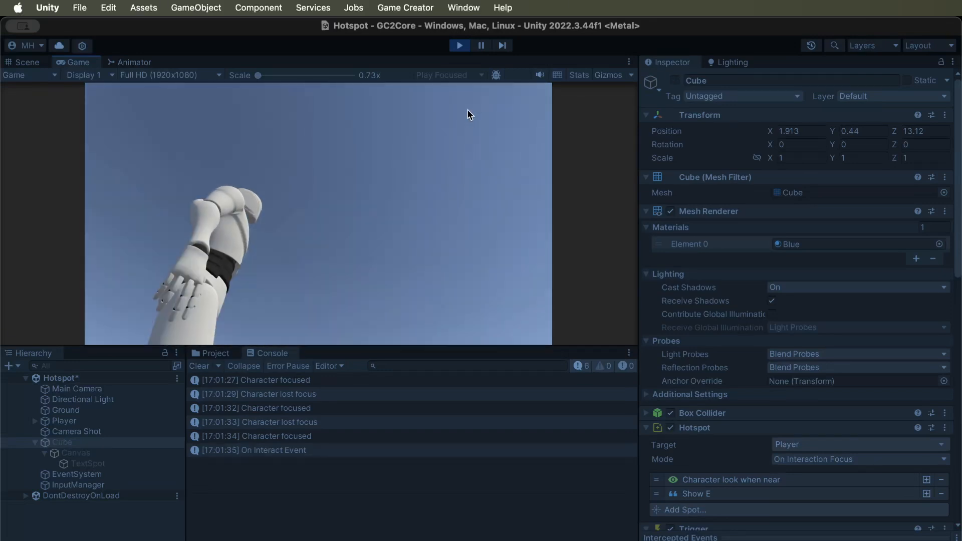
left_click(459, 46)
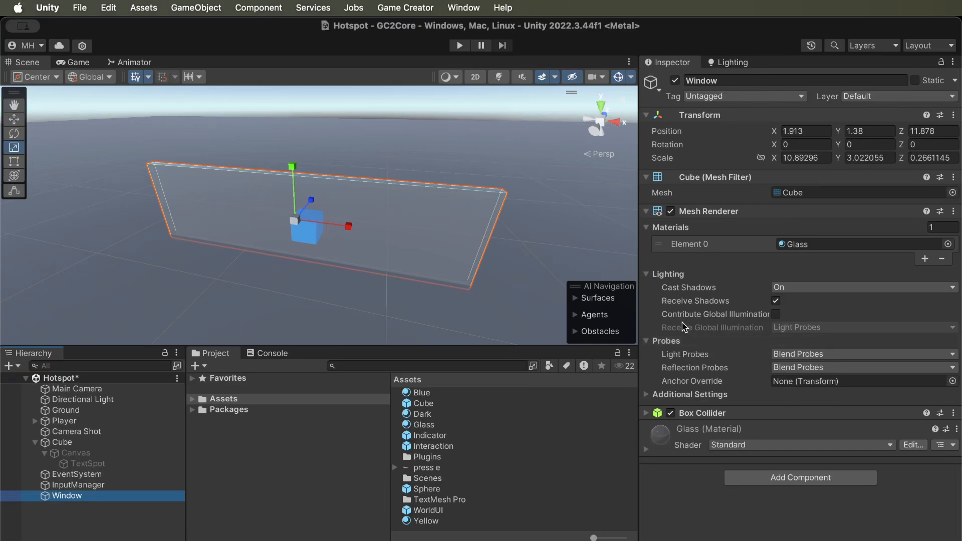
mouse_move(298, 236)
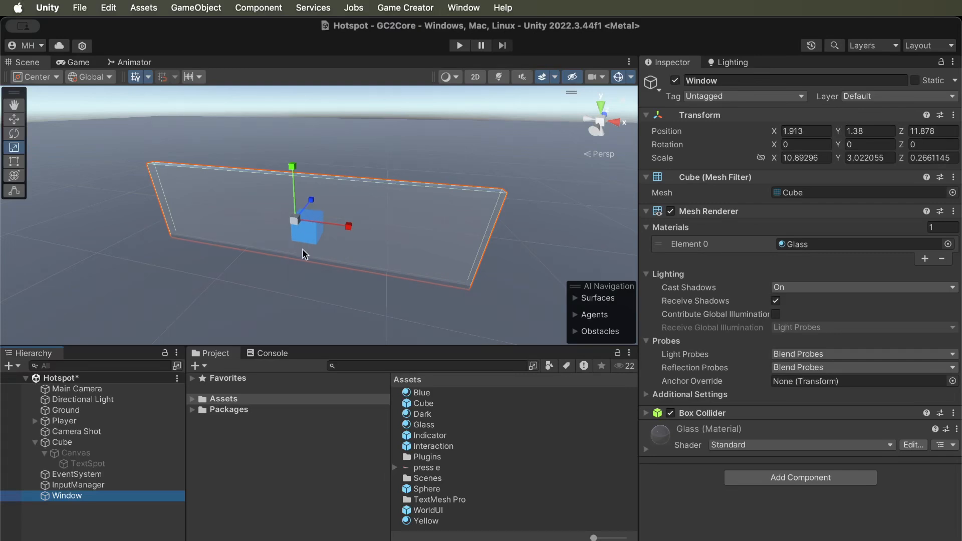
mouse_move(306, 236)
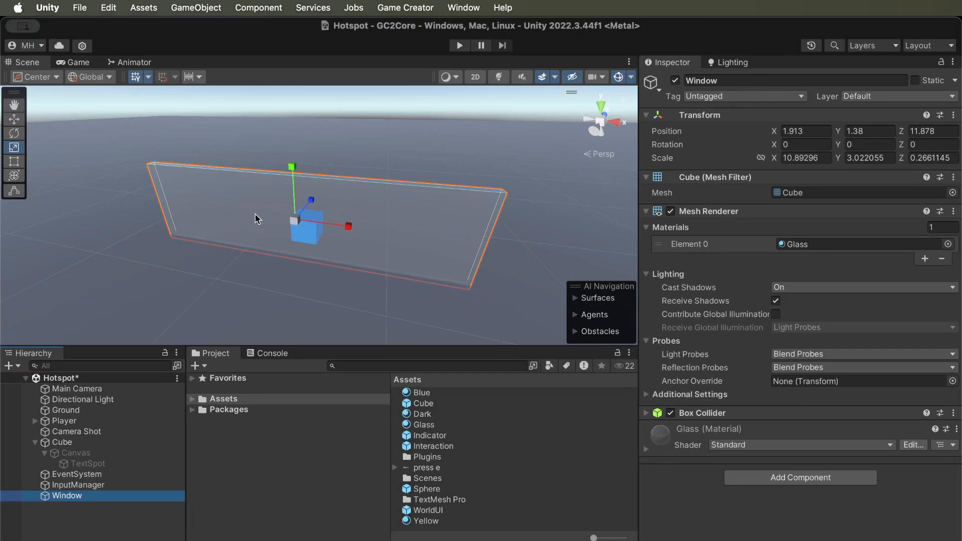
mouse_move(260, 239)
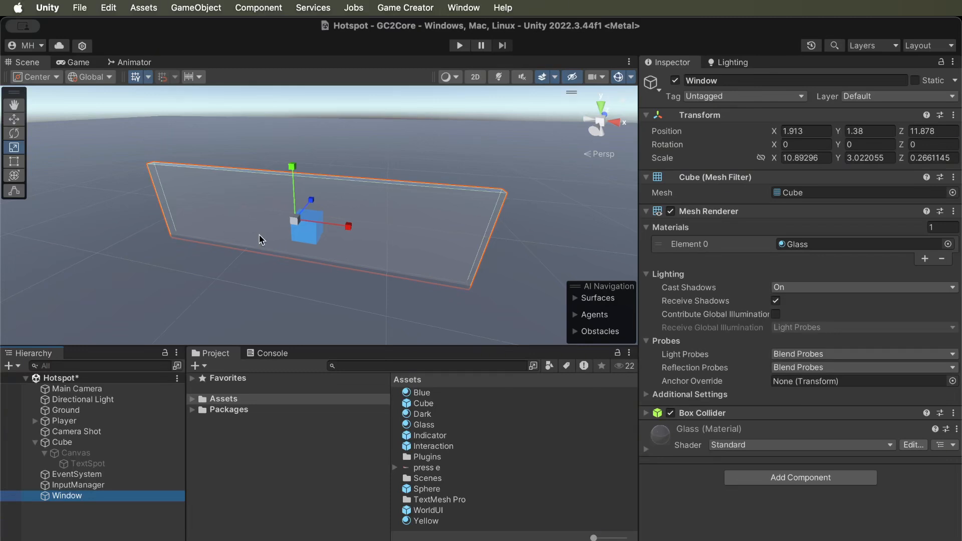
Select the Ground plane to review its 20-scale Dark-material settings
left_click(65, 410)
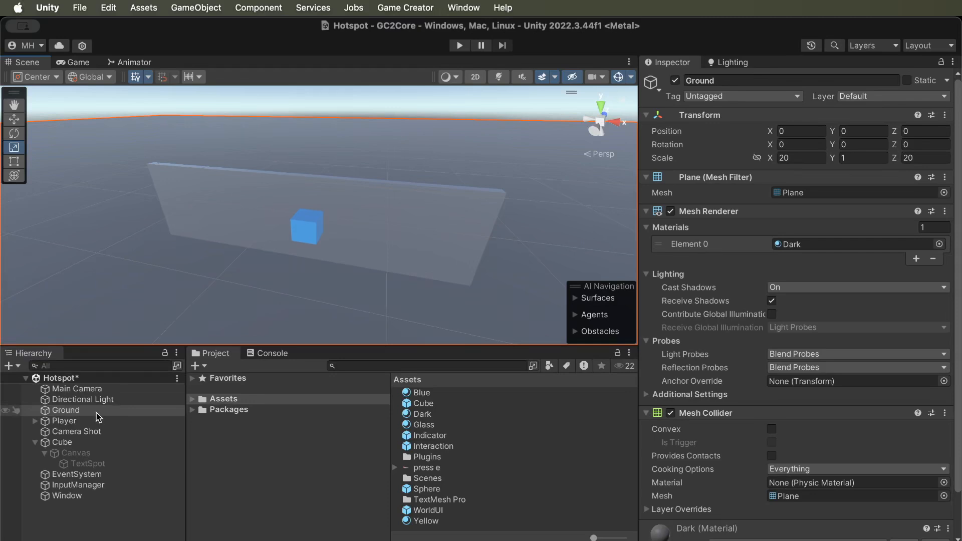
Enable Use Raycast on the Cube's On Interact trigger with the Default layer mask
left_click(62, 443)
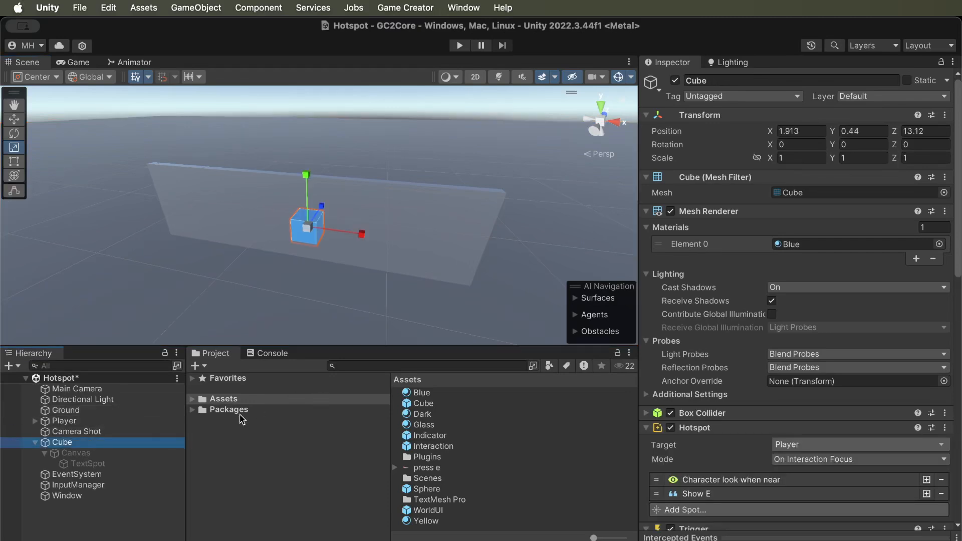
scroll("down", 3)
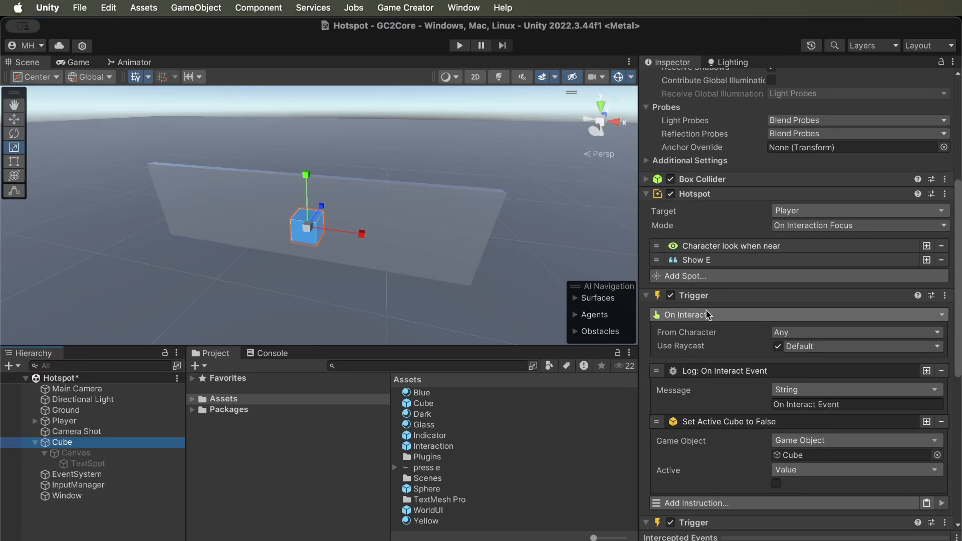
left_click(778, 346)
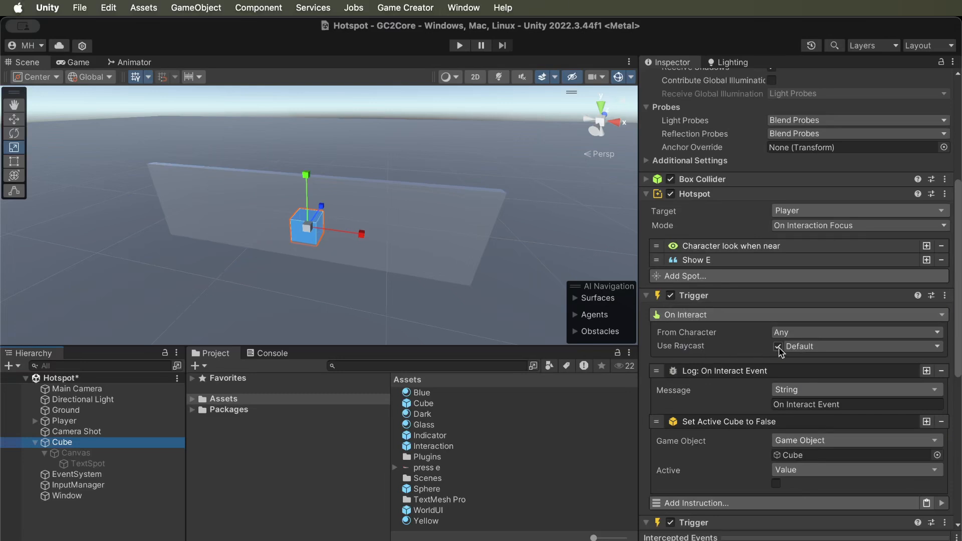
left_click(778, 346)
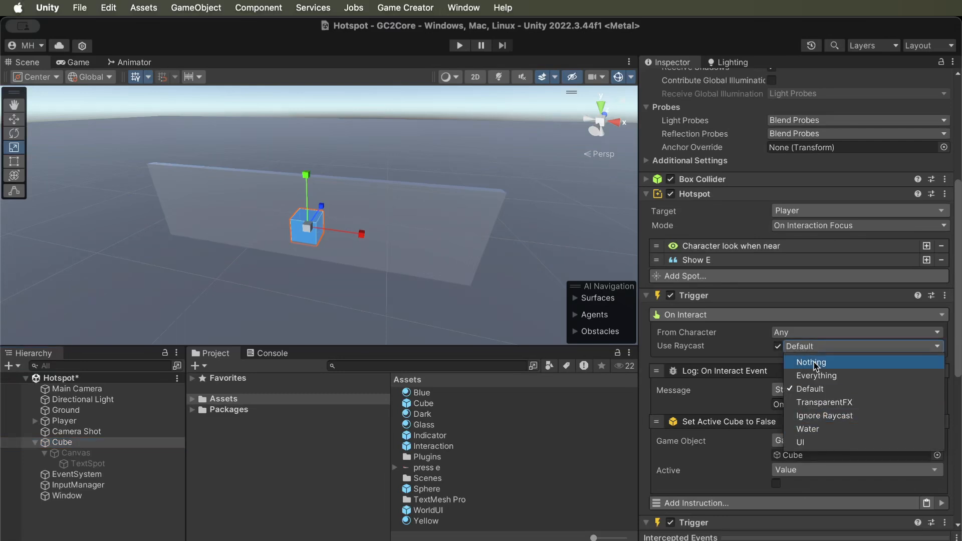
left_click(810, 389)
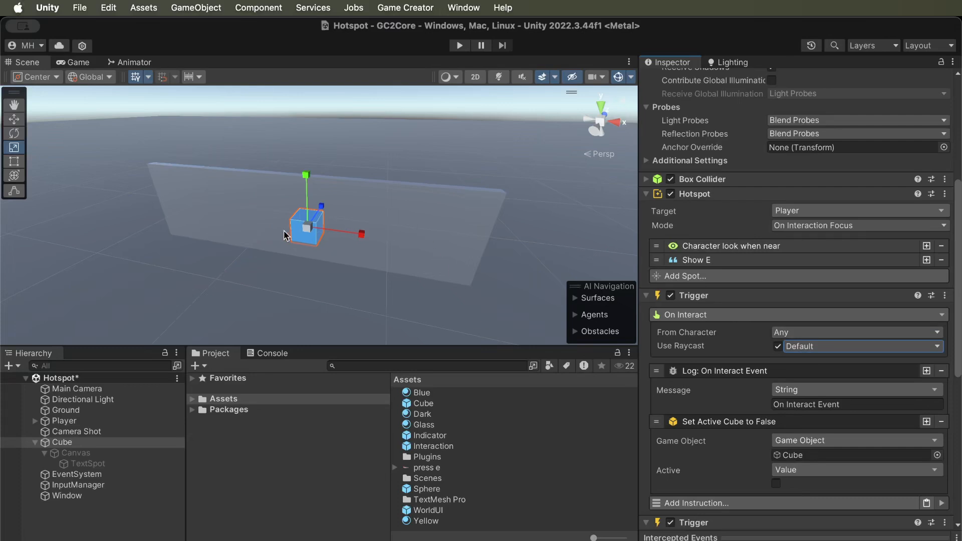
mouse_move(234, 204)
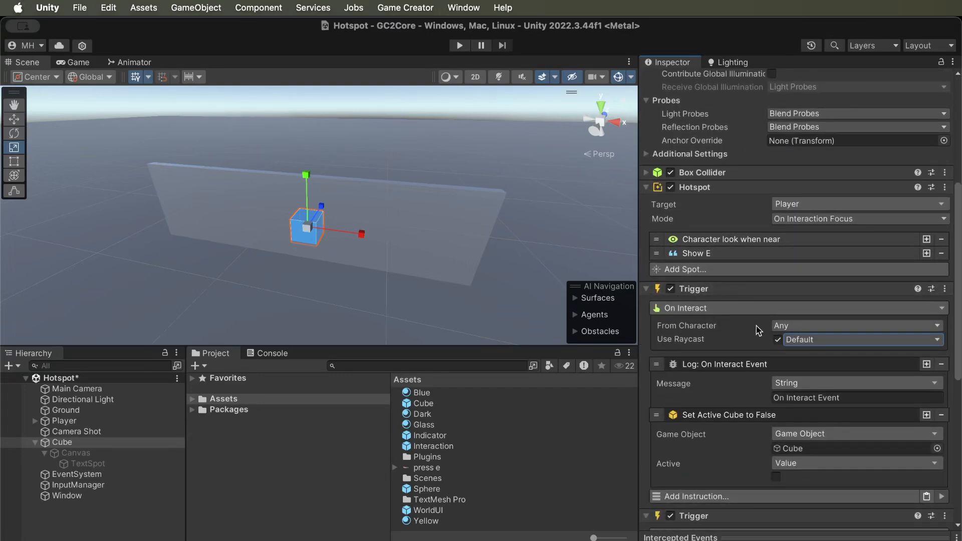
Review the Cube's triggers in the Inspector and launch Play mode to test the window
left_click(777, 339)
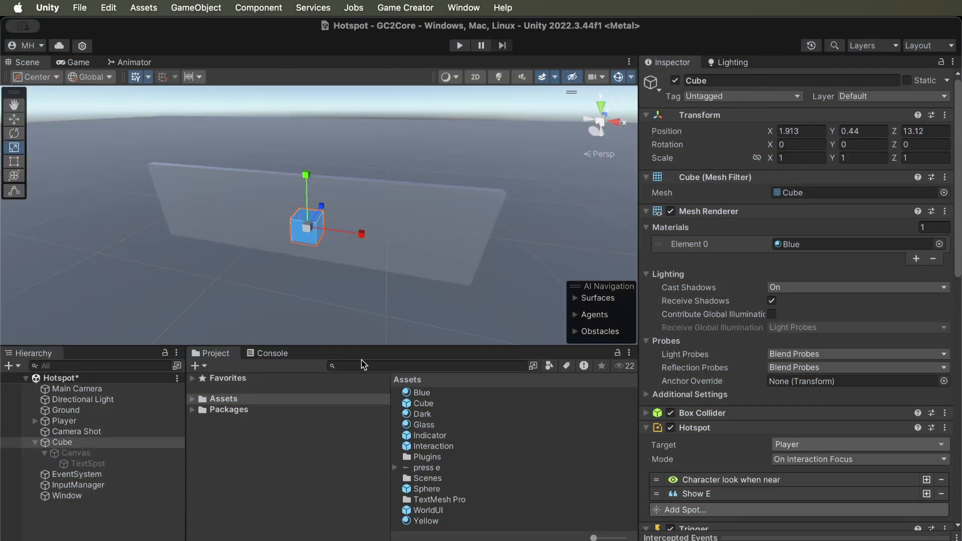
scroll("down", 3)
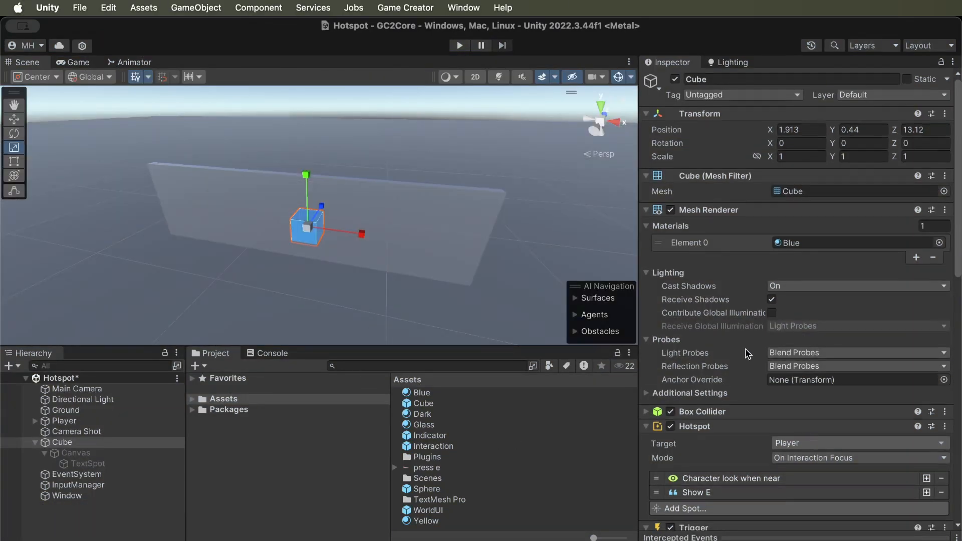
scroll("down", 3)
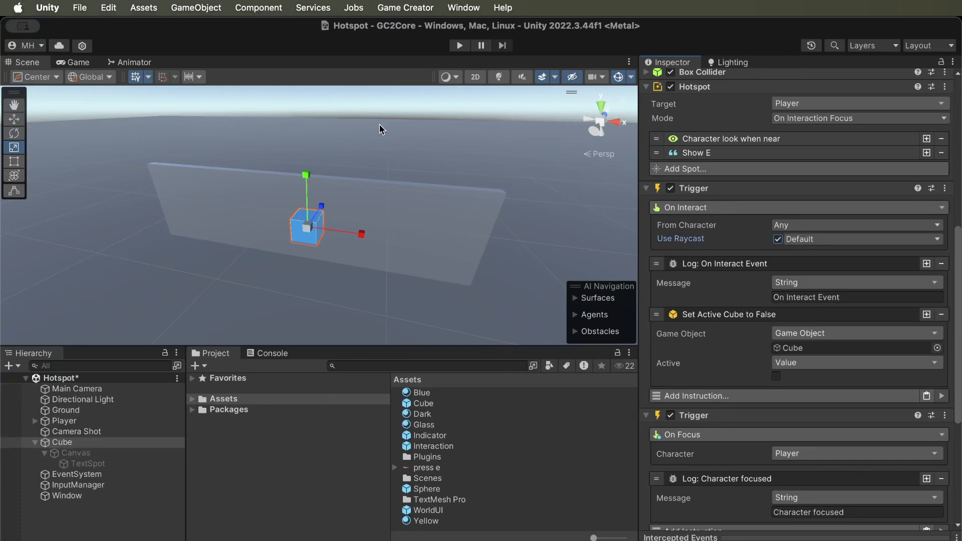
left_click(459, 46)
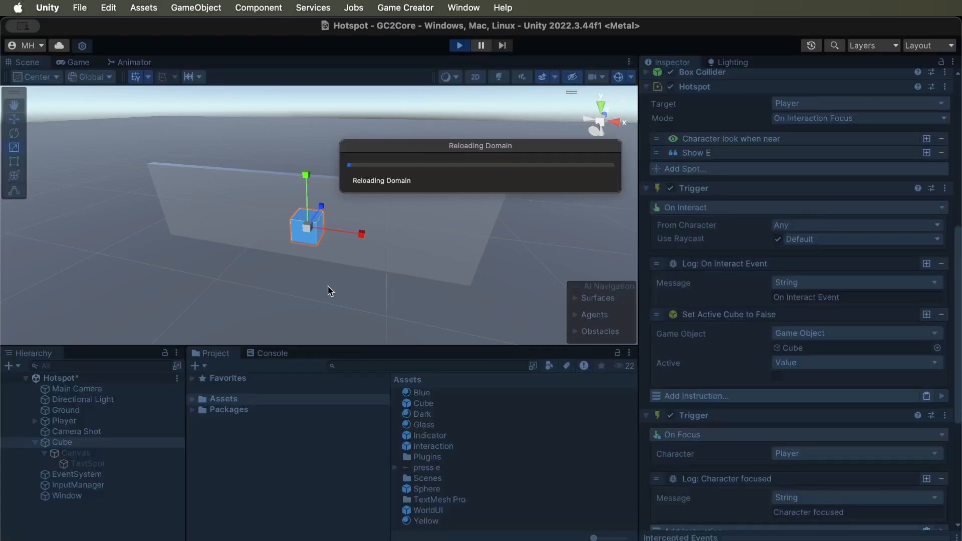